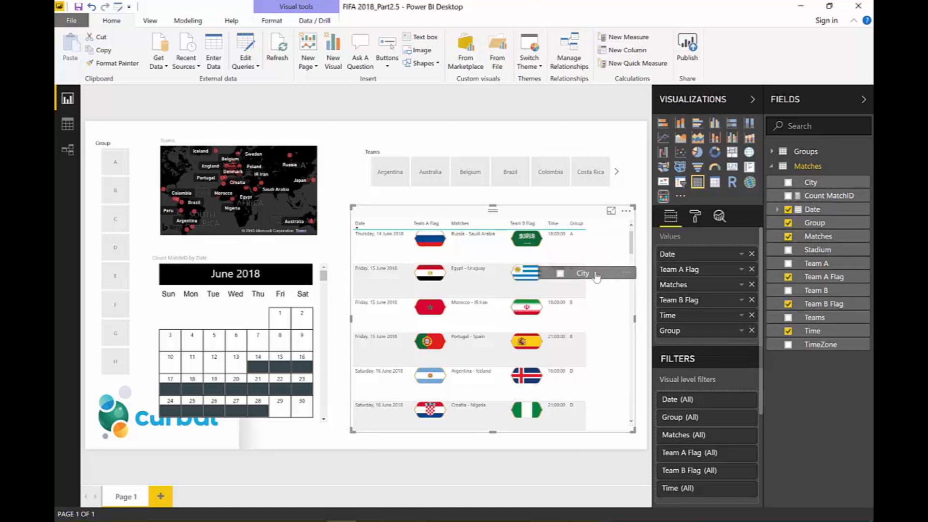
Open the Power Query Editor with Edit Queries to view the Matches query.
{"action": "left_click", "coordinate": [787, 181]}
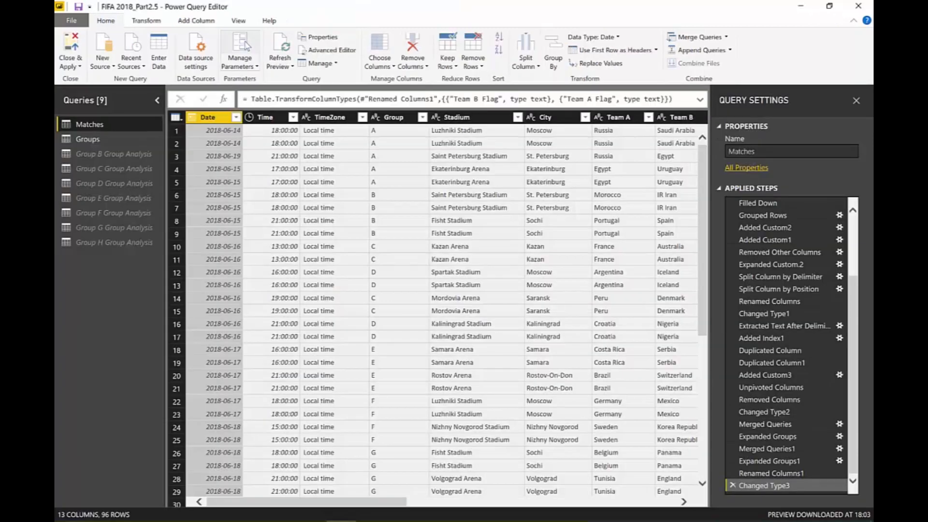
{"action": "mouse_move", "coordinate": [244, 46]}
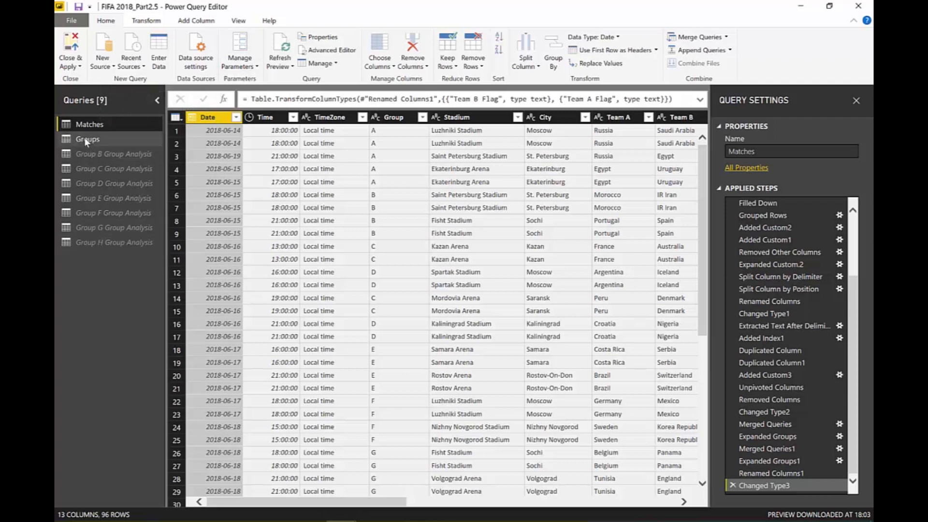
{"action": "mouse_move", "coordinate": [87, 139]}
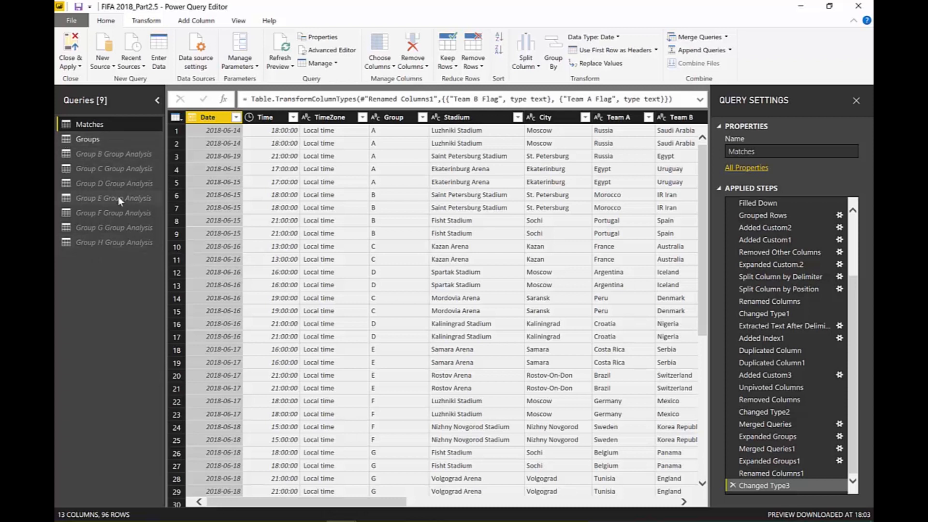
{"action": "mouse_move", "coordinate": [121, 198]}
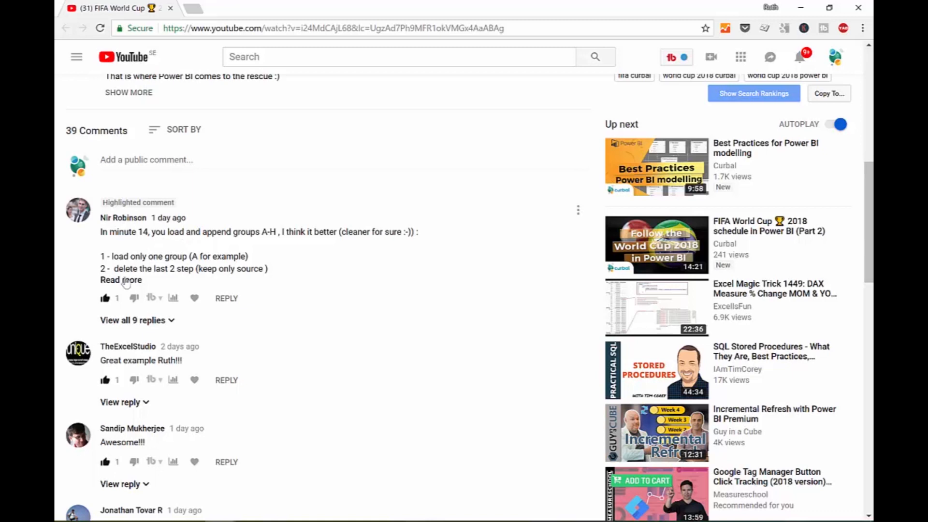
Expand the highlighted YouTube comment to read its five-step group-loading suggestion.
{"action": "left_click", "coordinate": [120, 279]}
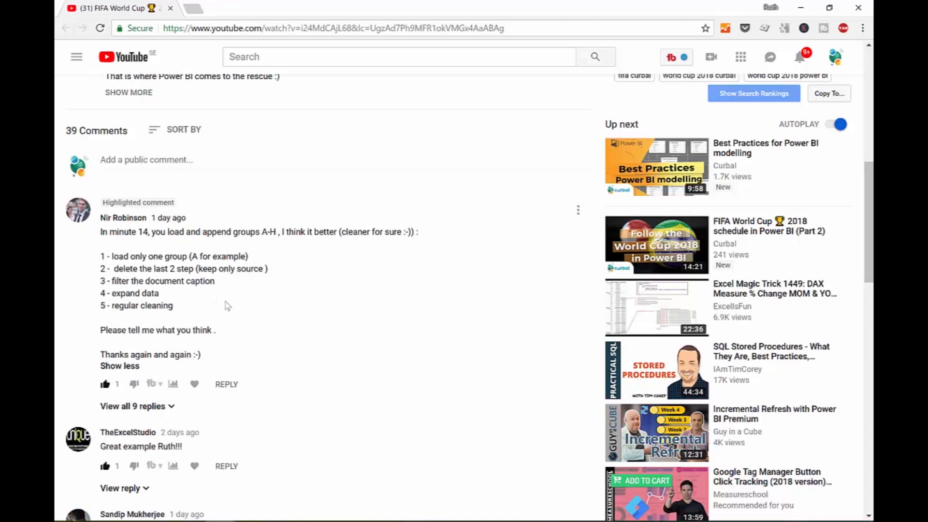
{"action": "double_click", "coordinate": [185, 354]}
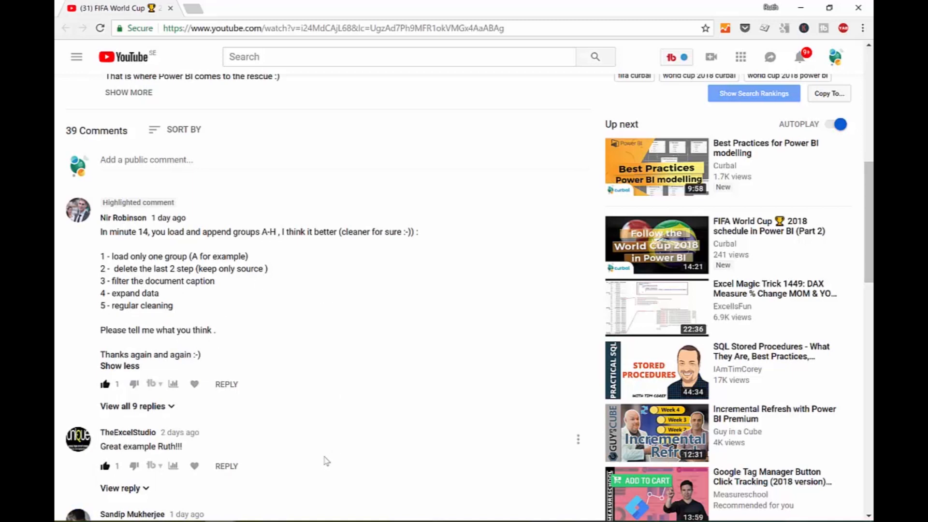
{"action": "mouse_move", "coordinate": [319, 442]}
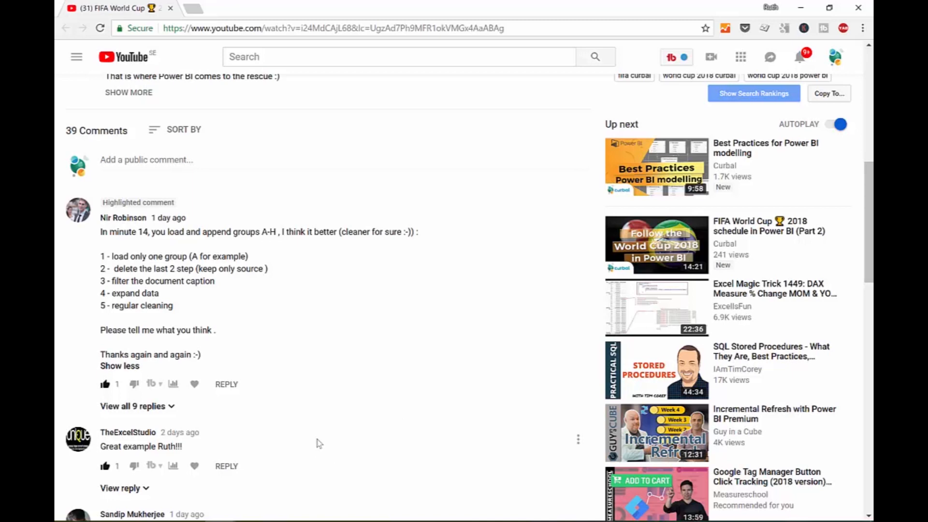
{"action": "mouse_move", "coordinate": [323, 440]}
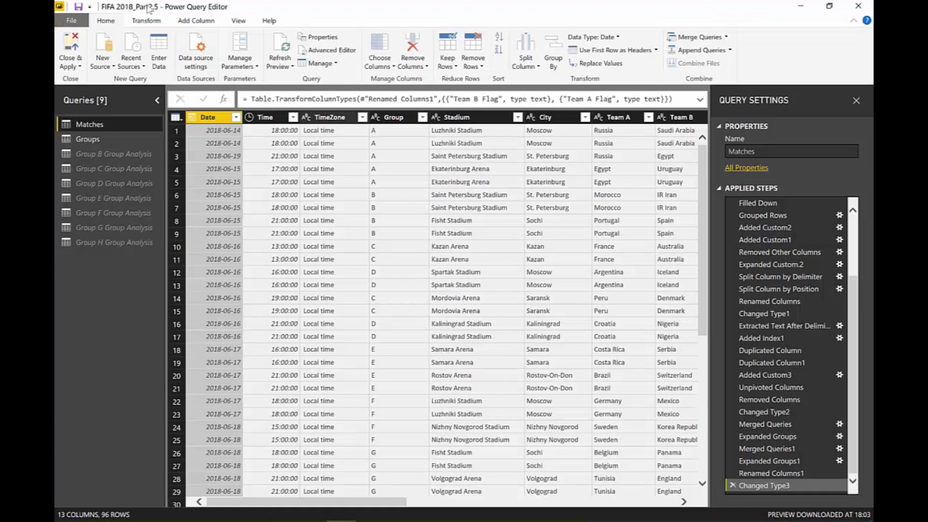
Create a blank query and replace its code with the pasted FIFA groups M script.
{"action": "left_click", "coordinate": [100, 49]}
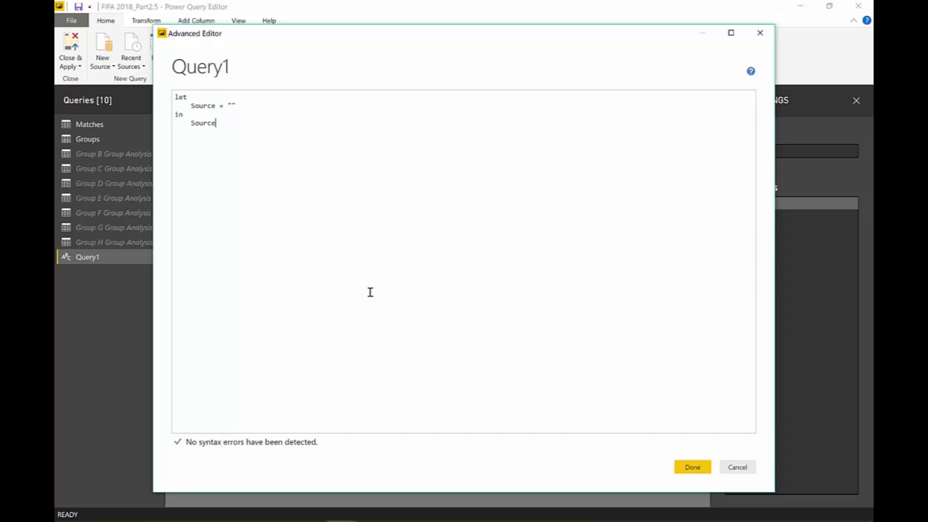
{"action": "left_click_drag", "start_coordinate": [175, 114], "coordinate": [216, 122]}
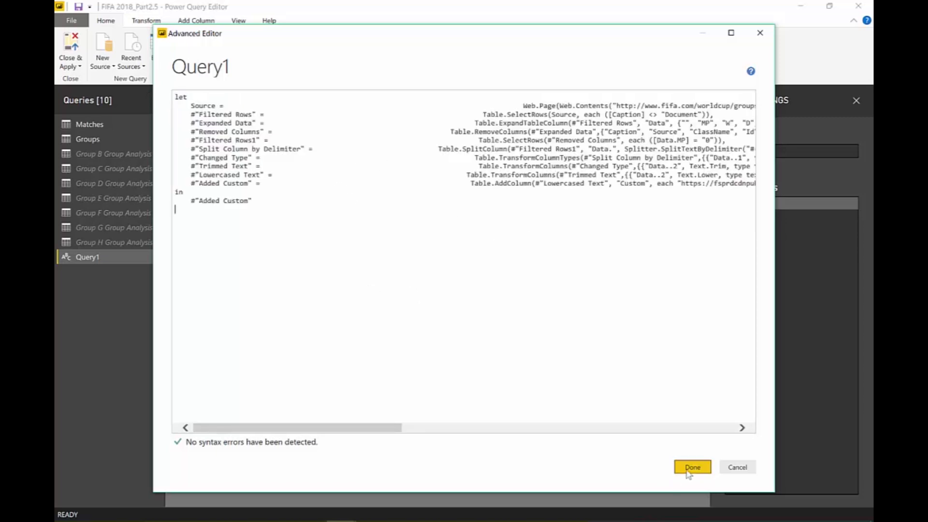
{"action": "left_click", "coordinate": [692, 467]}
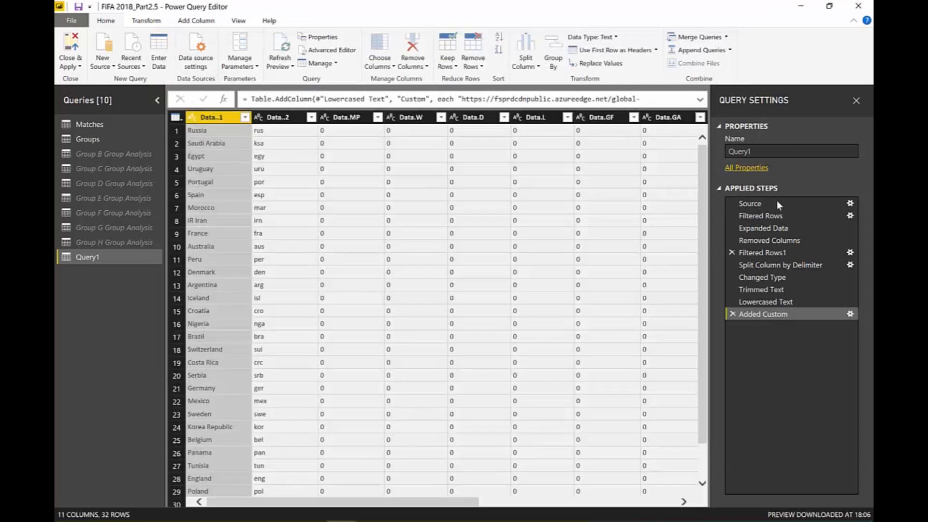
Compare Query1's Source step of nine group tables against its finished team list.
{"action": "left_click", "coordinate": [749, 203]}
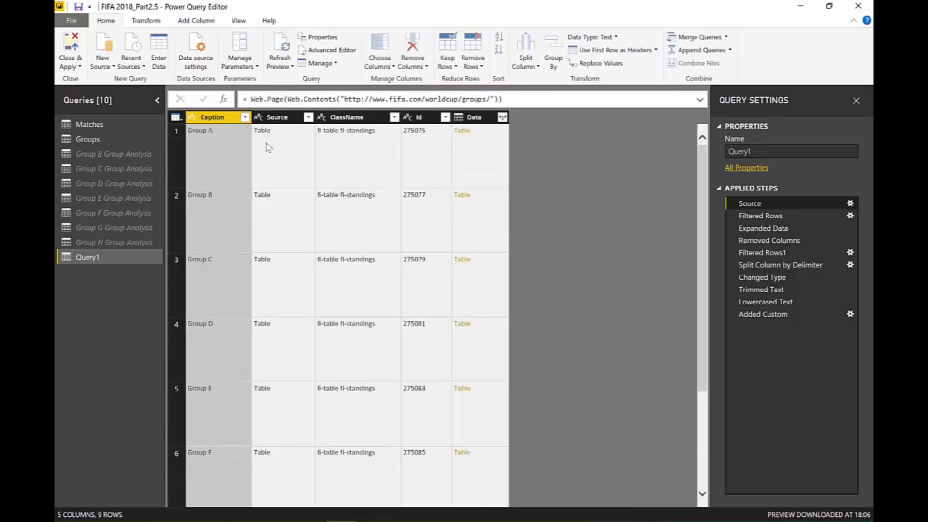
{"action": "mouse_move", "coordinate": [274, 143]}
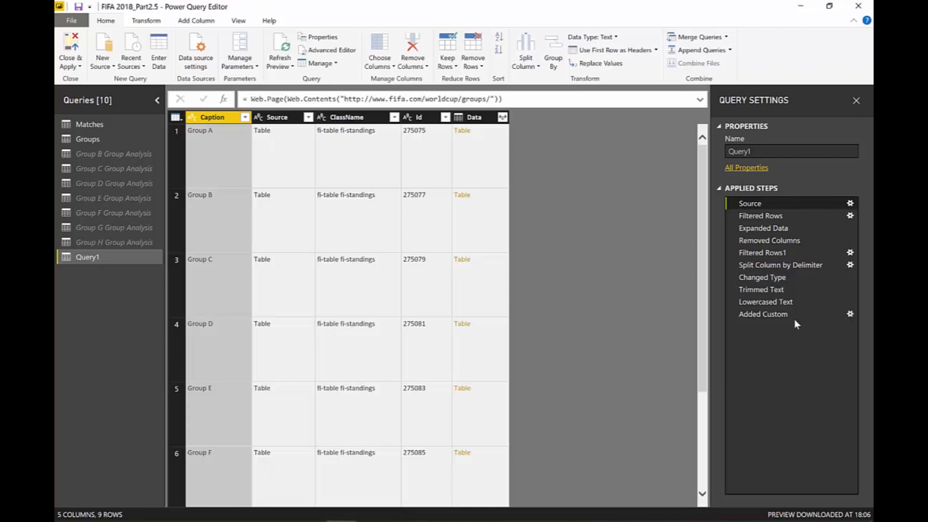
{"action": "left_click", "coordinate": [762, 314]}
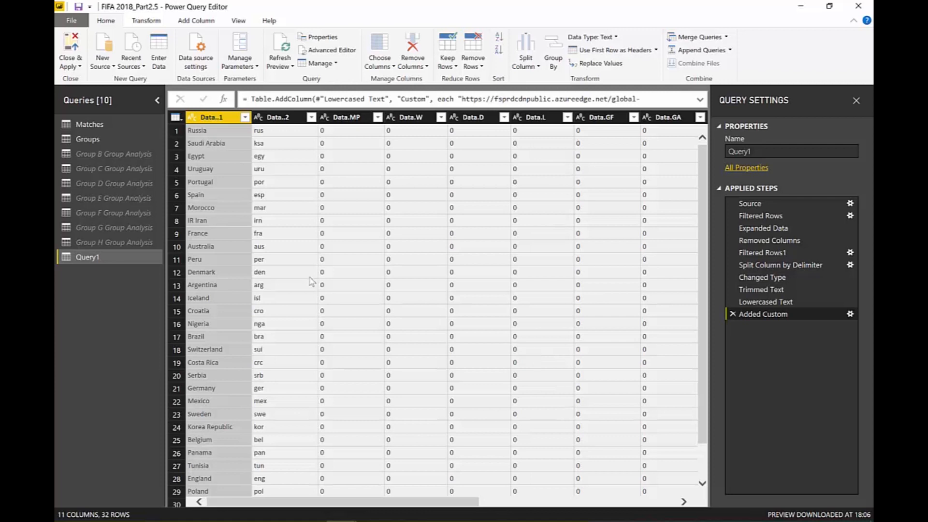
{"action": "mouse_move", "coordinate": [89, 242]}
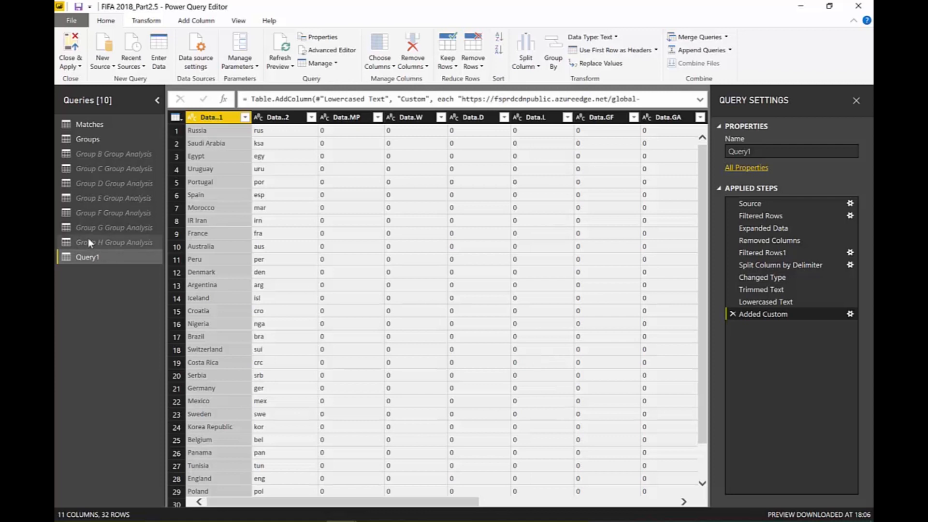
{"action": "mouse_move", "coordinate": [89, 242]}
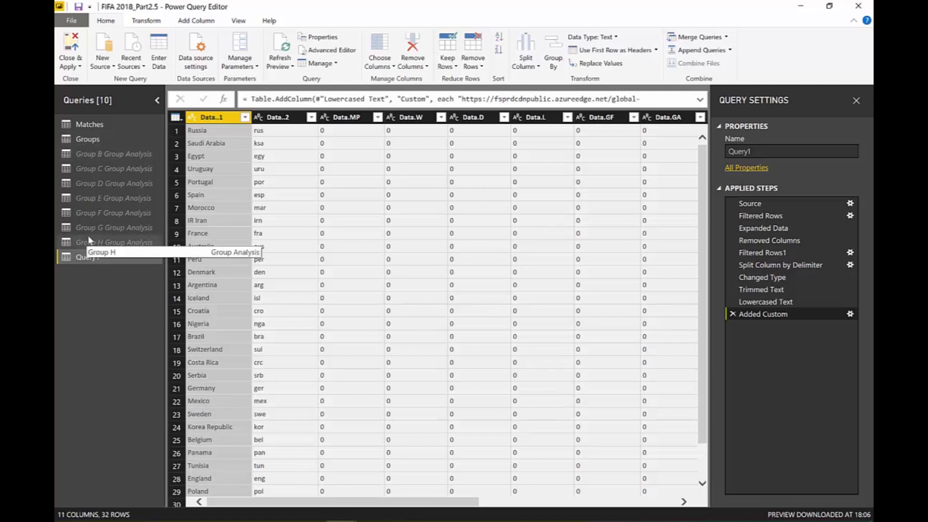
{"action": "mouse_move", "coordinate": [136, 168]}
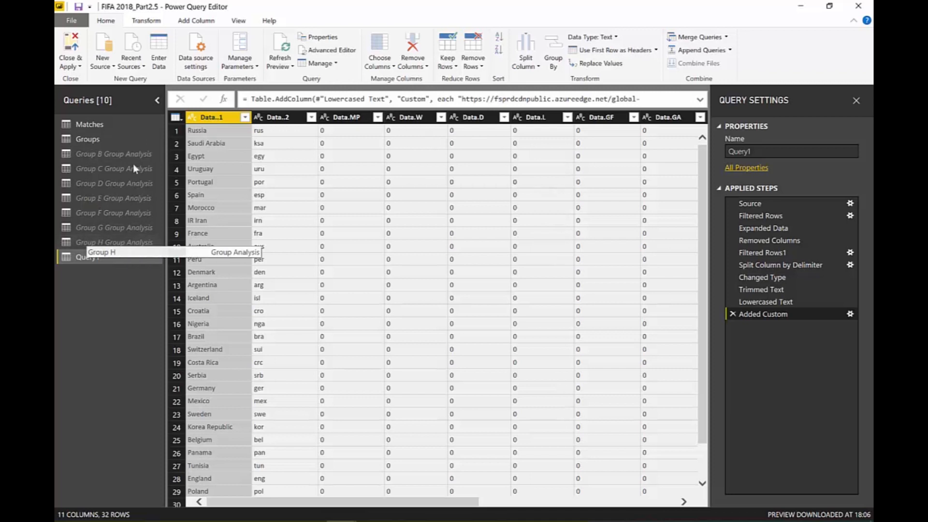
{"action": "left_click", "coordinate": [771, 203]}
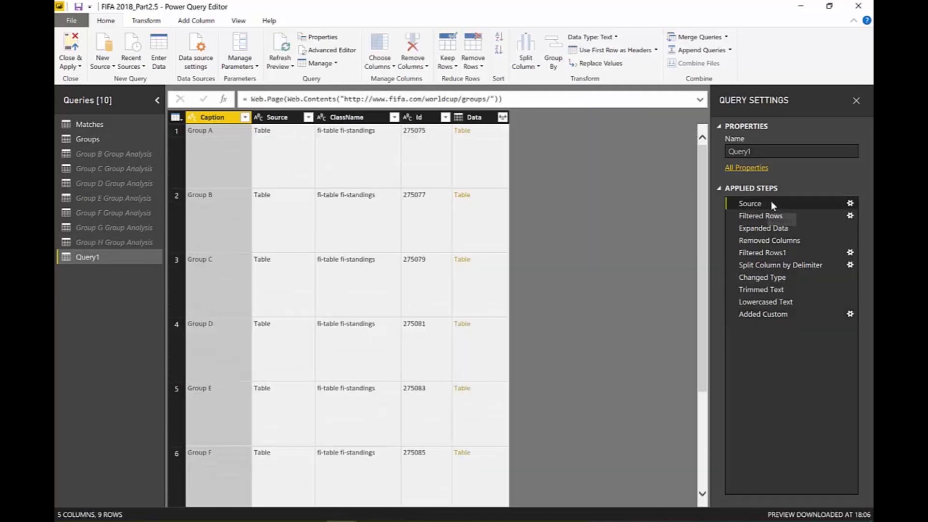
{"action": "mouse_move", "coordinate": [772, 204]}
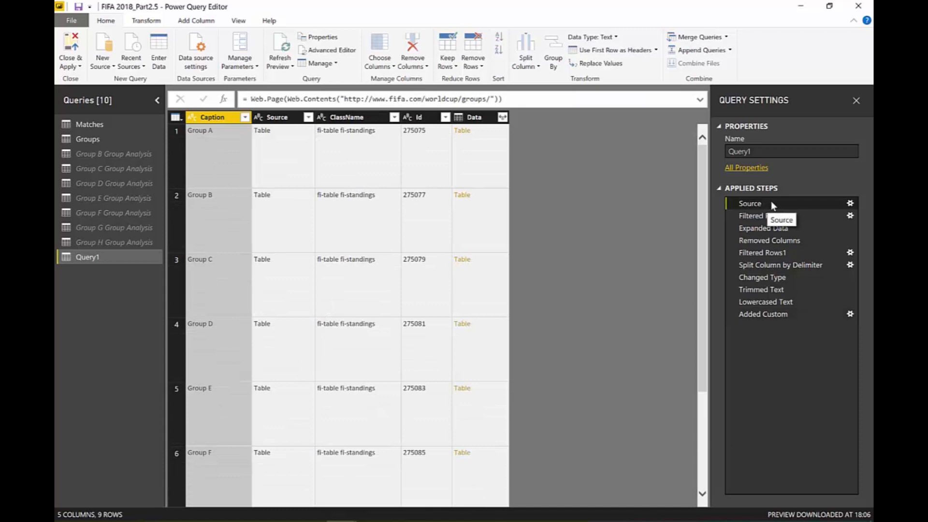
{"action": "mouse_move", "coordinate": [318, 194]}
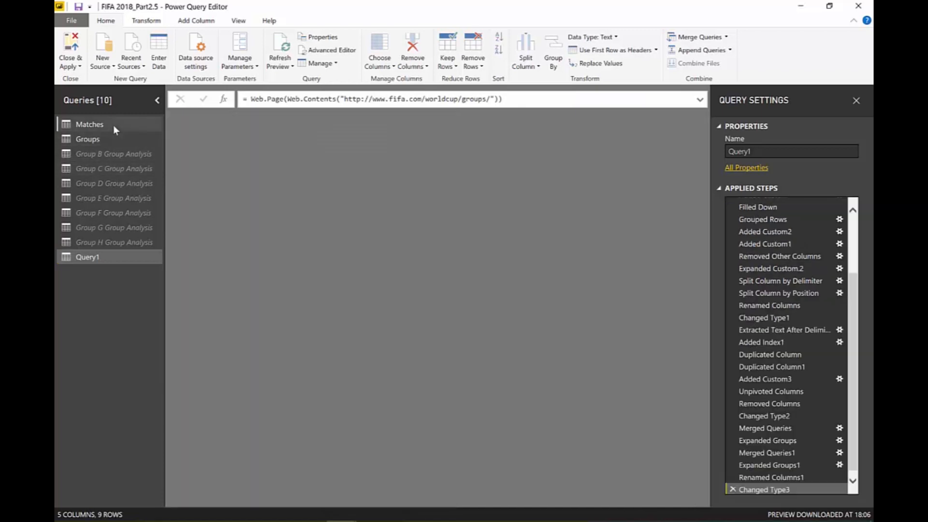
{"action": "left_click", "coordinate": [88, 124]}
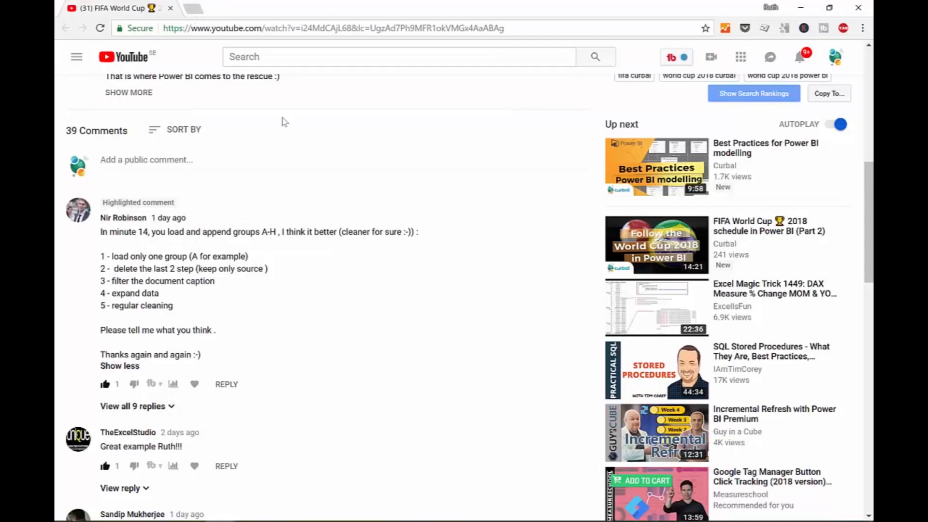
Search Google for 'utc time now' and read 17:50, Wednesday 6 June 2018.
{"action": "left_click", "coordinate": [197, 8]}
{"action": "type", "text": "utc"}
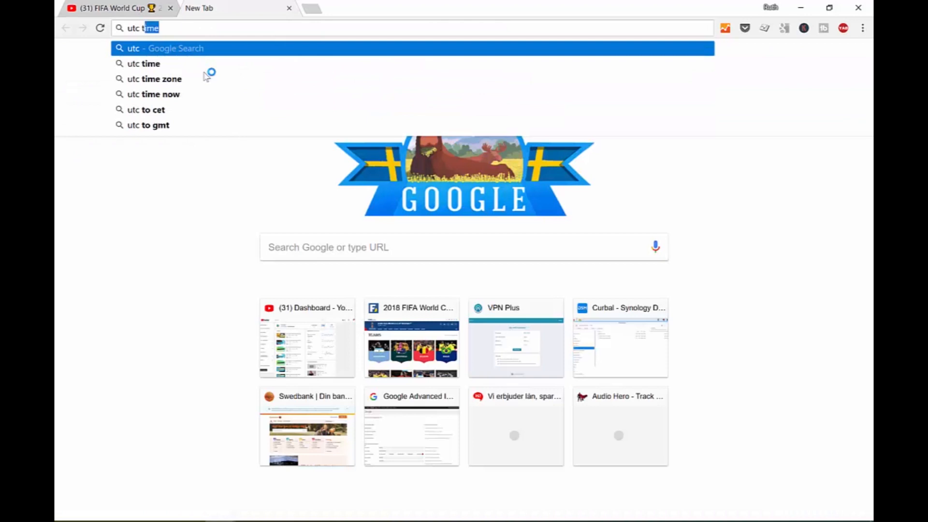
{"action": "left_click", "coordinate": [156, 94]}
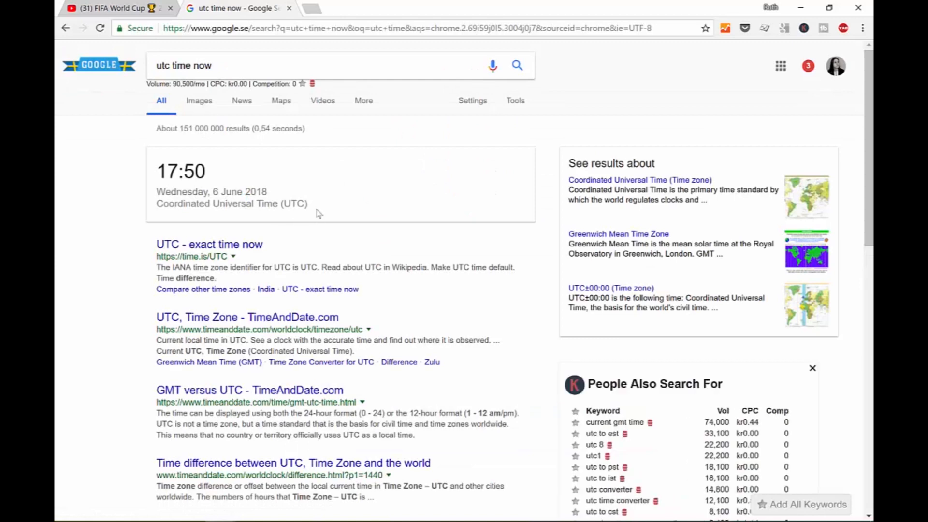
{"action": "left_click_drag", "start_coordinate": [156, 171], "coordinate": [308, 203]}
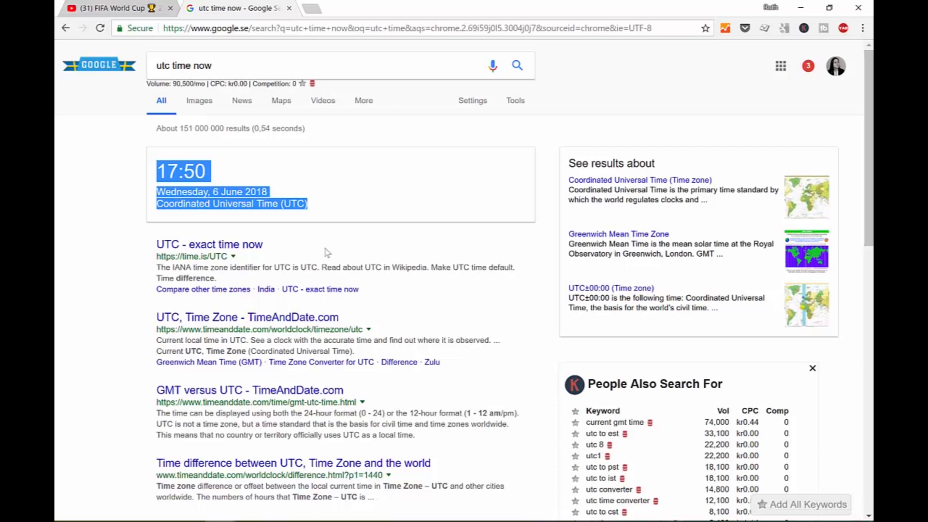
{"action": "mouse_move", "coordinate": [302, 247]}
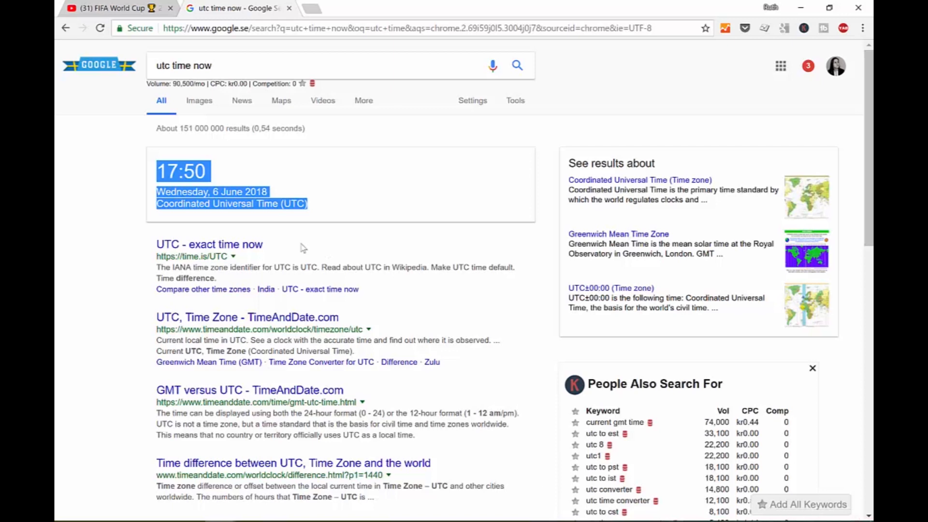
{"action": "mouse_move", "coordinate": [297, 191]}
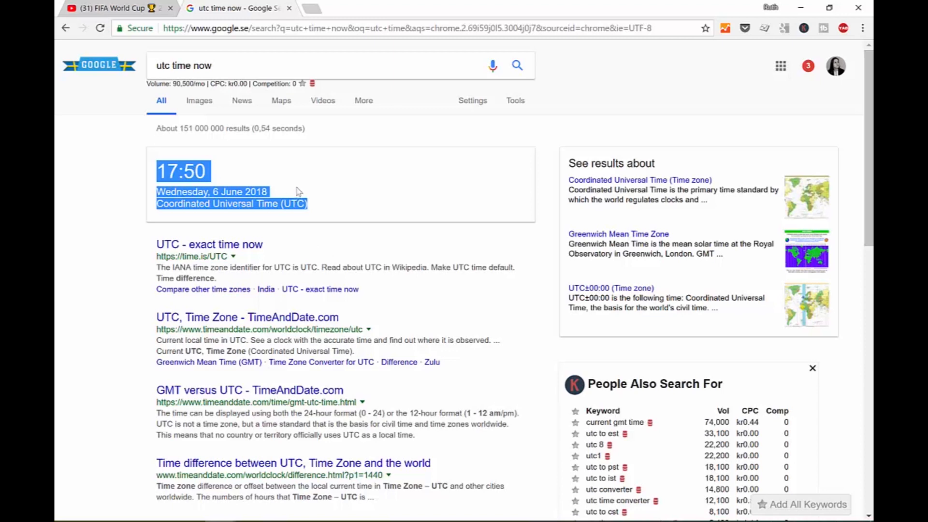
{"action": "mouse_move", "coordinate": [336, 190]}
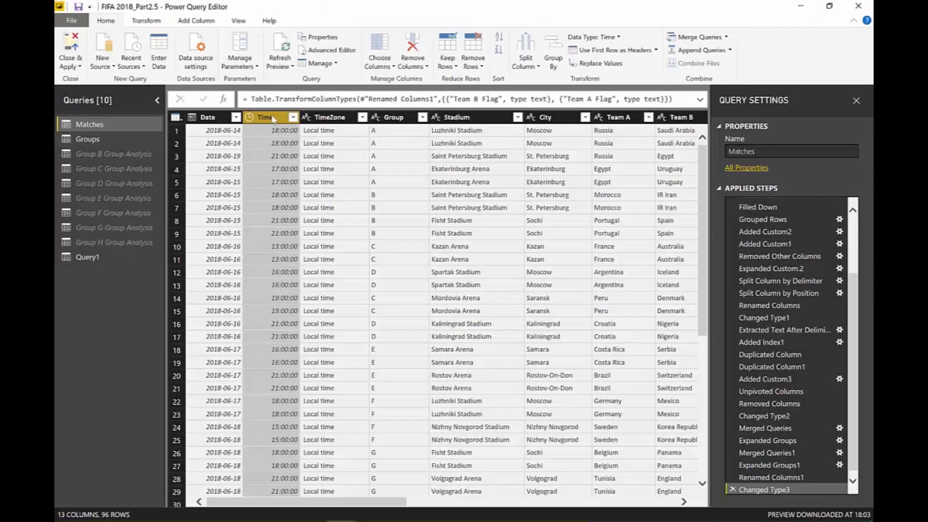
Start a new custom column on the Matches query from Add Column.
{"action": "left_click", "coordinate": [195, 21]}
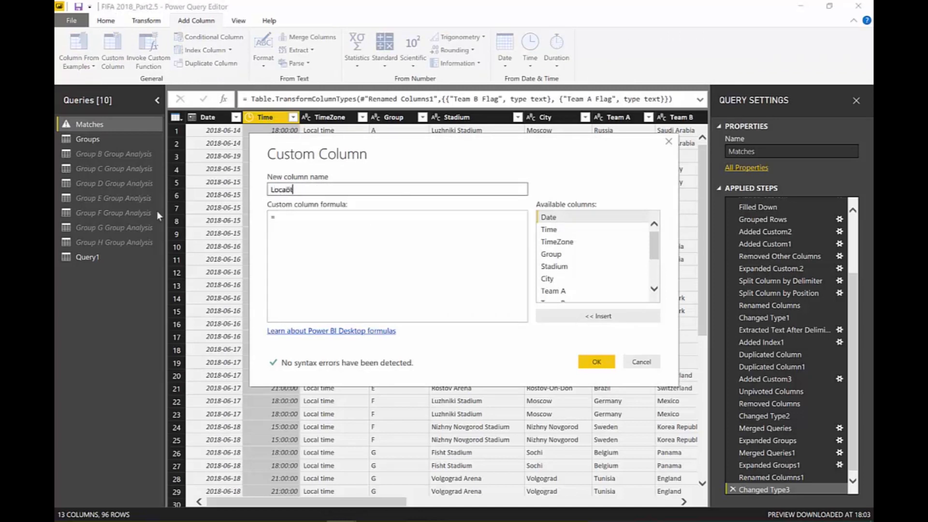
Add a 'Local Time' column with formula [Time]-#duration(0,2,0,0) and scroll to view it.
{"action": "type", "text": "Local Time"}
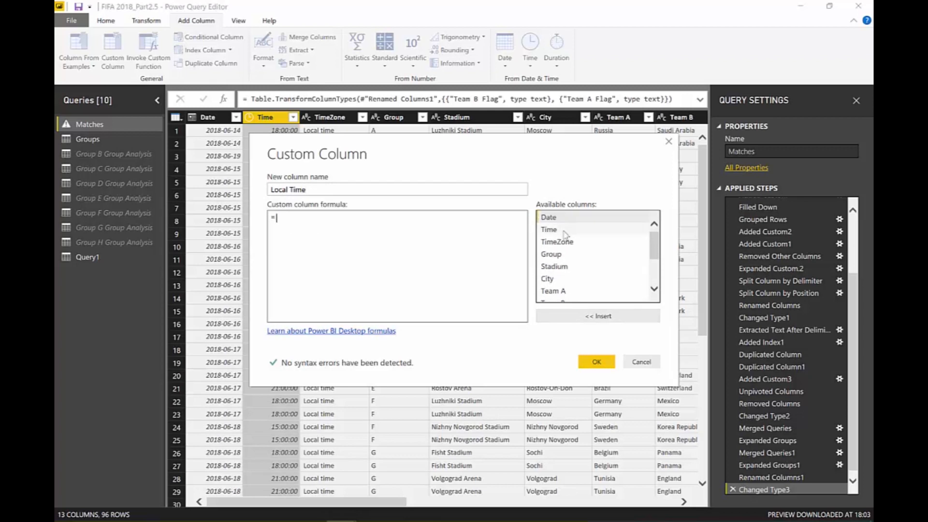
{"action": "type", "text": "[Time]-"}
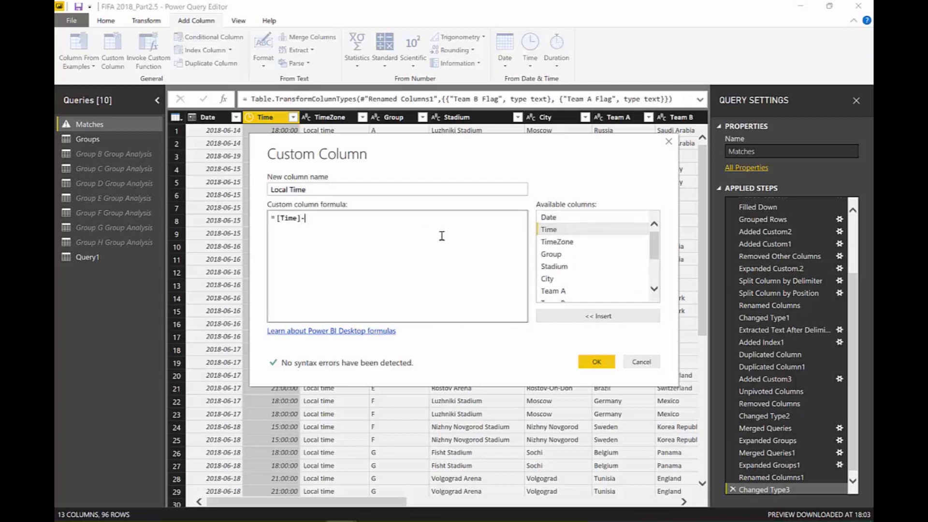
{"action": "type", "text": "#d"}
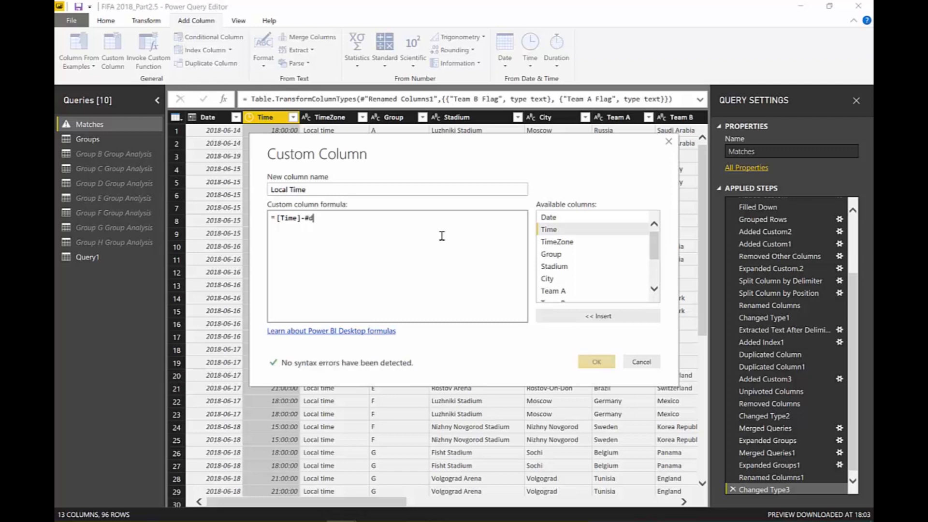
{"action": "type", "text": "uration"}
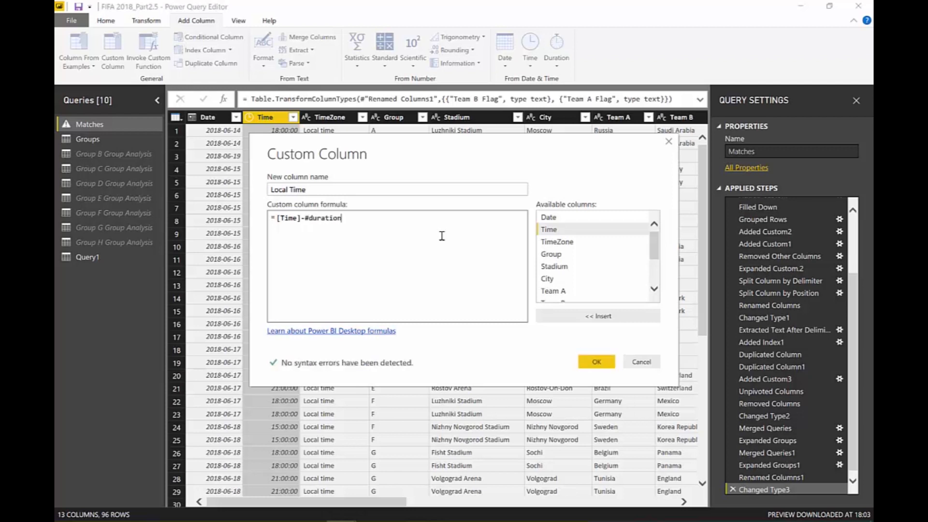
{"action": "type", "text": "(0,0"}
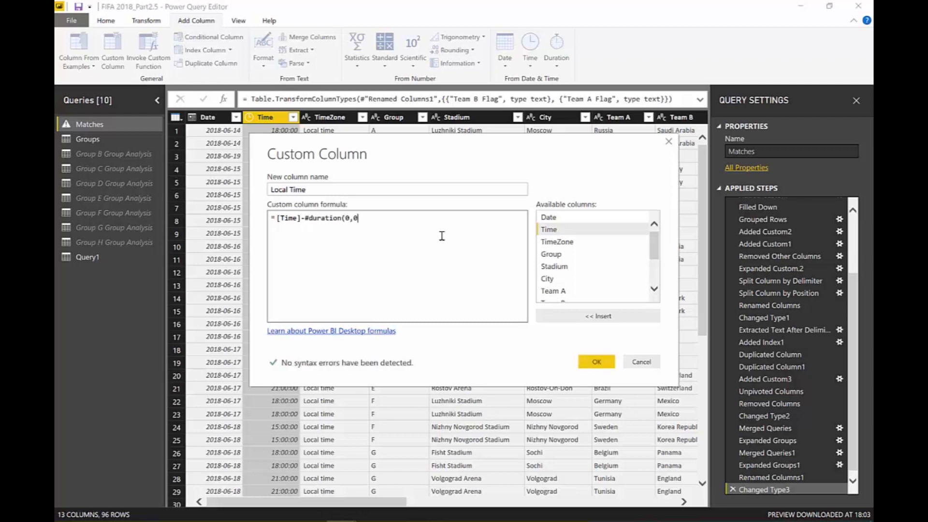
{"action": "type", "text": "2,0,0"}
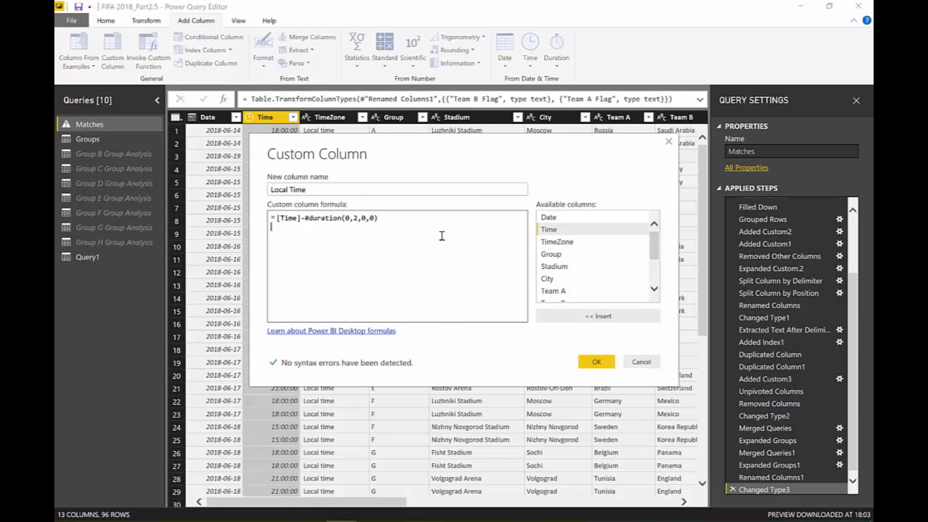
{"action": "left_click", "coordinate": [595, 362]}
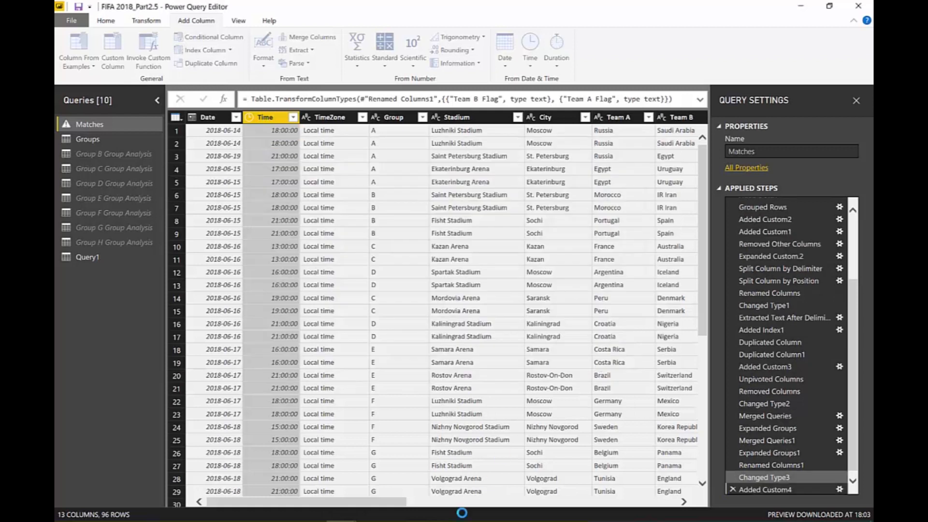
{"action": "left_click", "coordinate": [768, 489]}
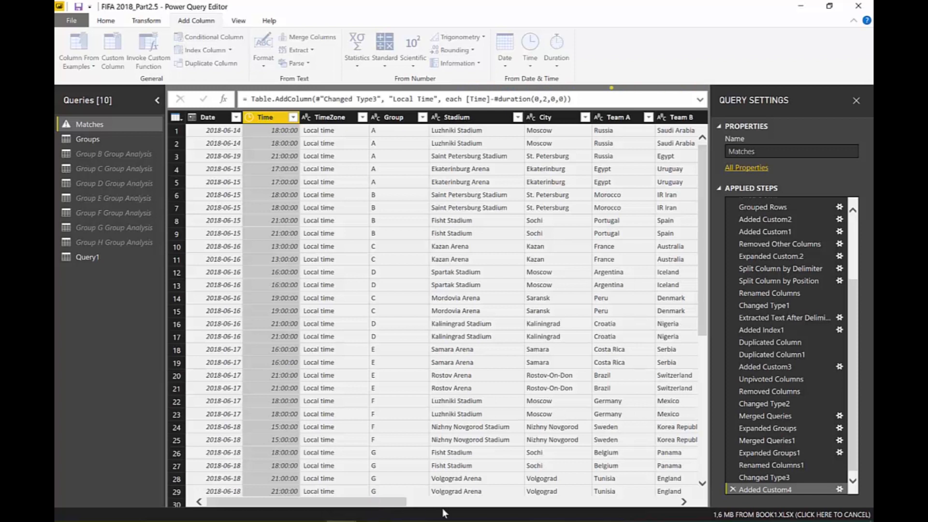
{"action": "scroll", "scroll_direction": "right", "scroll_amount": 3}
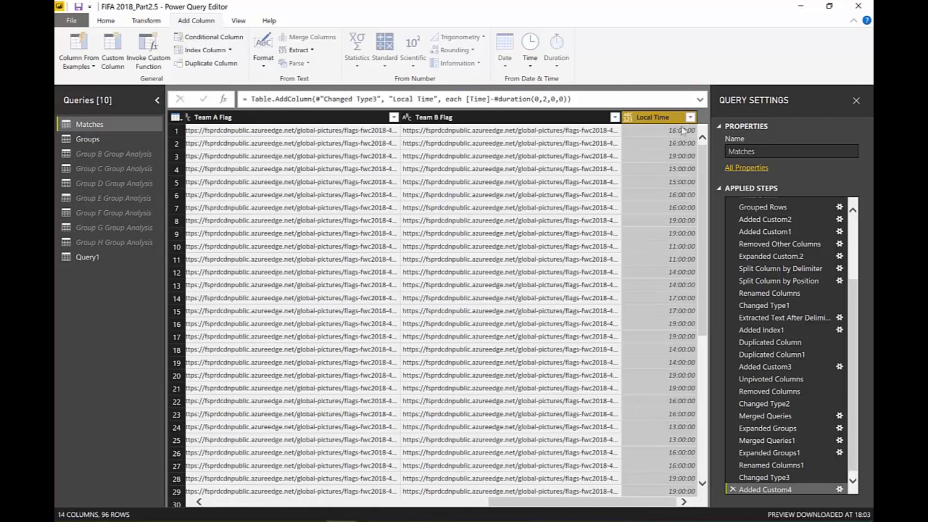
{"action": "mouse_move", "coordinate": [671, 137]}
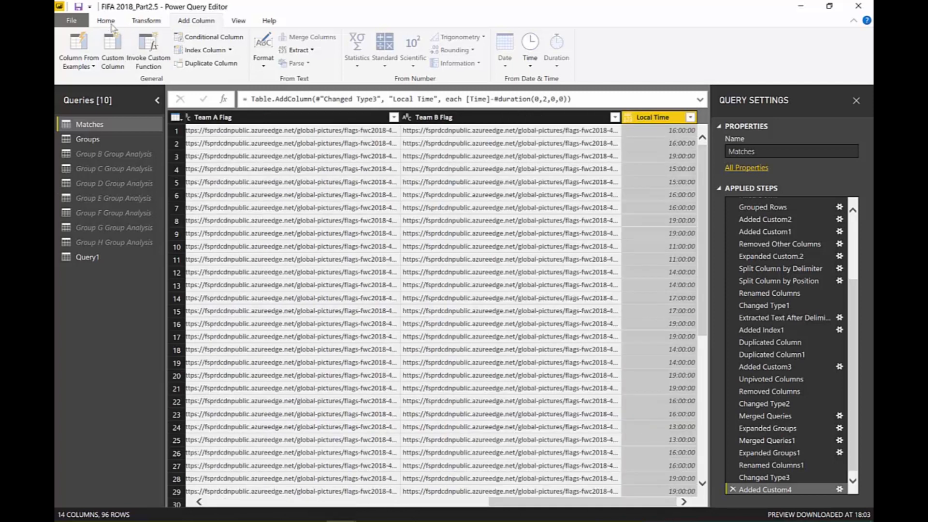
Create a UTCDiff parameter, described as how many hours ahead of UTC, with value 2.
{"action": "left_click", "coordinate": [106, 21]}
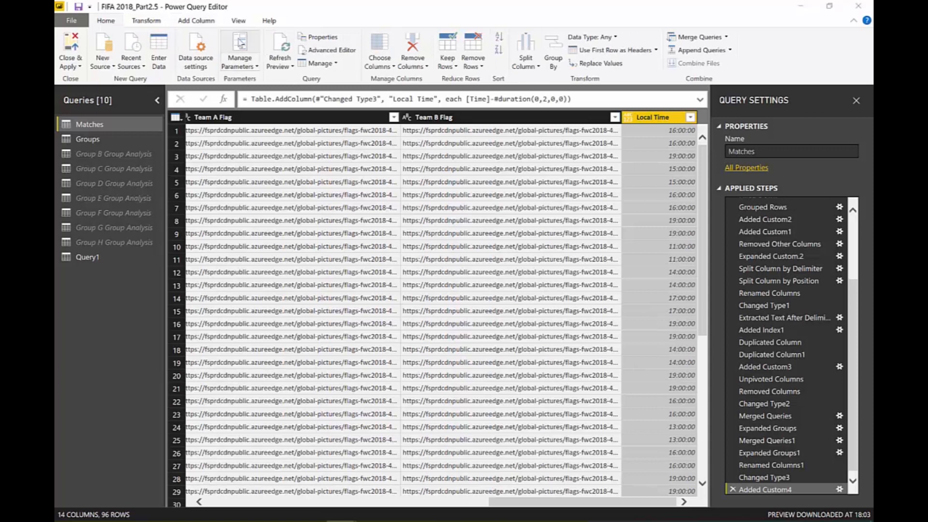
{"action": "left_click", "coordinate": [239, 48]}
{"action": "type", "text": "U"}
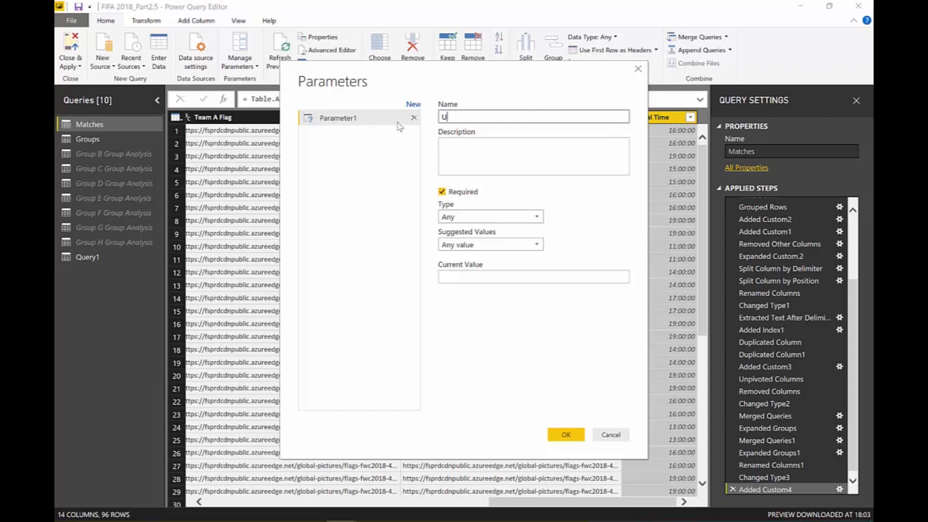
{"action": "type", "text": "TC Diff"}
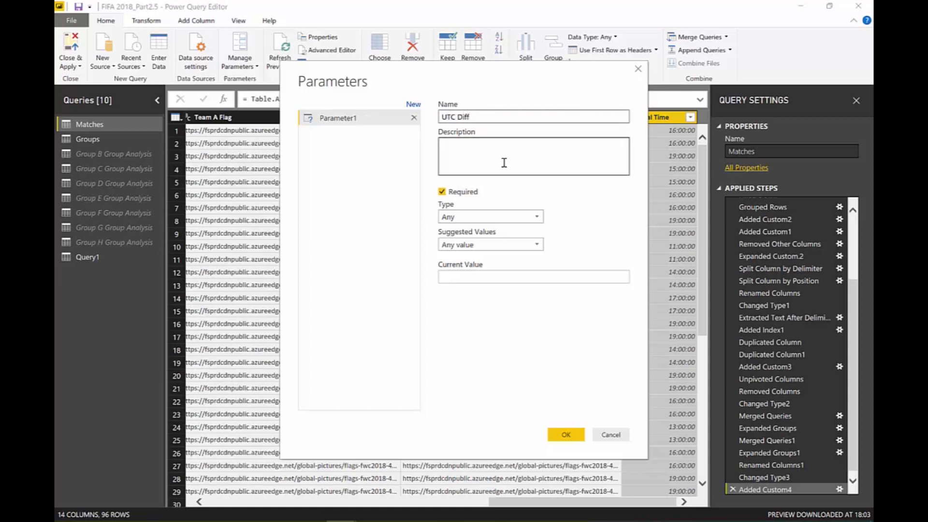
{"action": "type", "text": "G"}
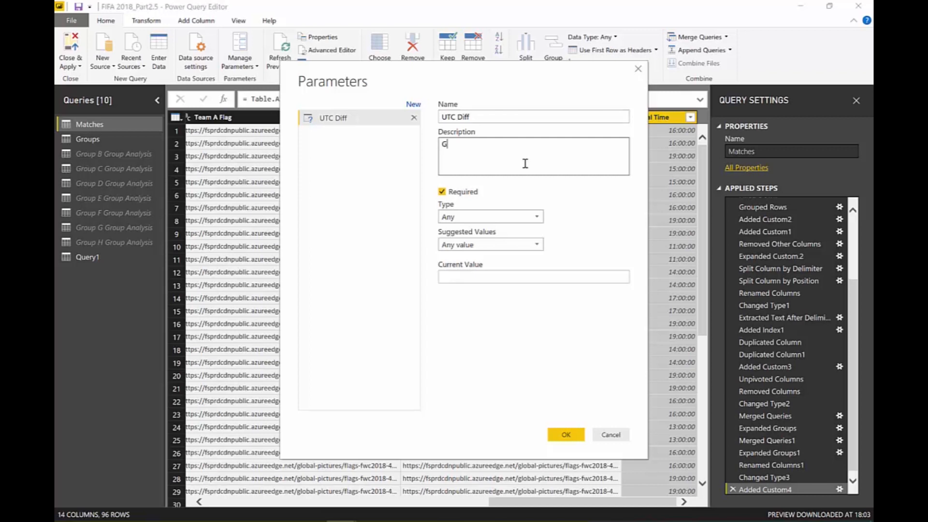
{"action": "type", "text": "ive how man"}
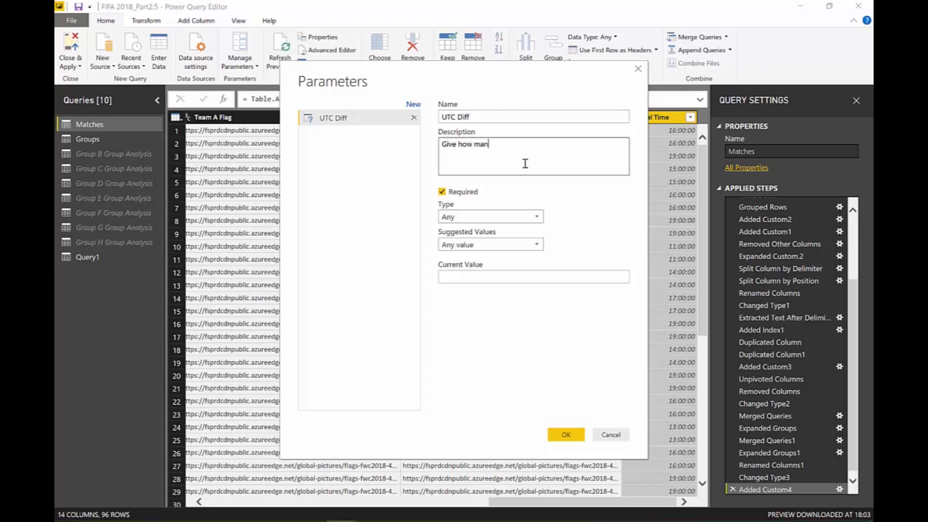
{"action": "type", "text": "y hours you are"}
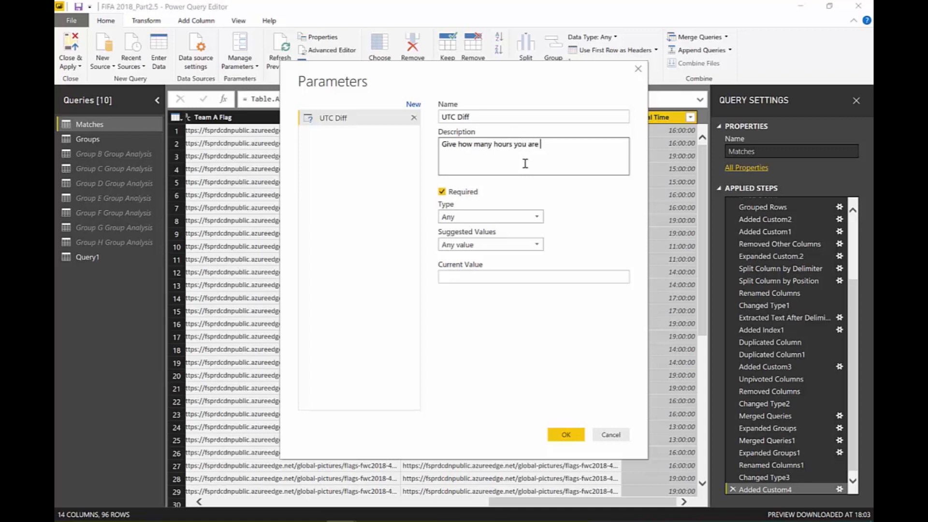
{"action": "type", "text": "ahead of UTC"}
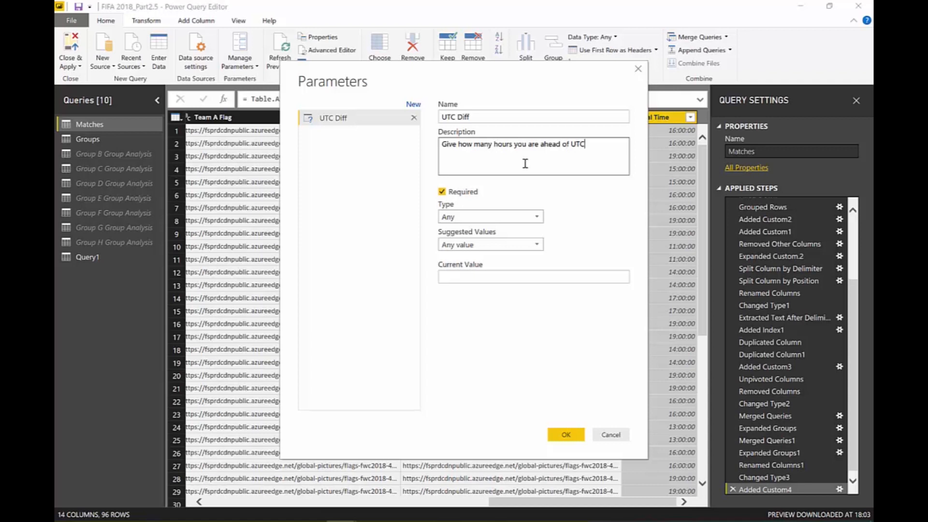
{"action": "mouse_move", "coordinate": [498, 260]}
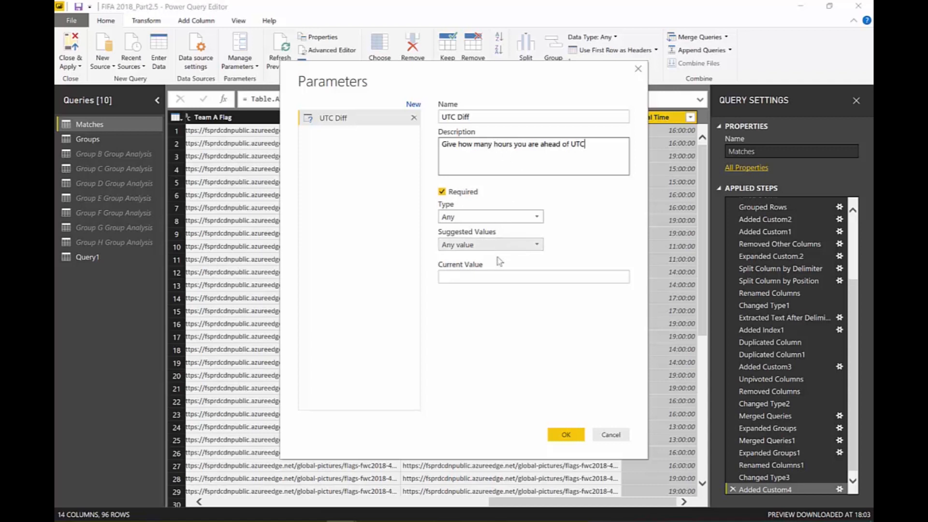
{"action": "type", "text": "2"}
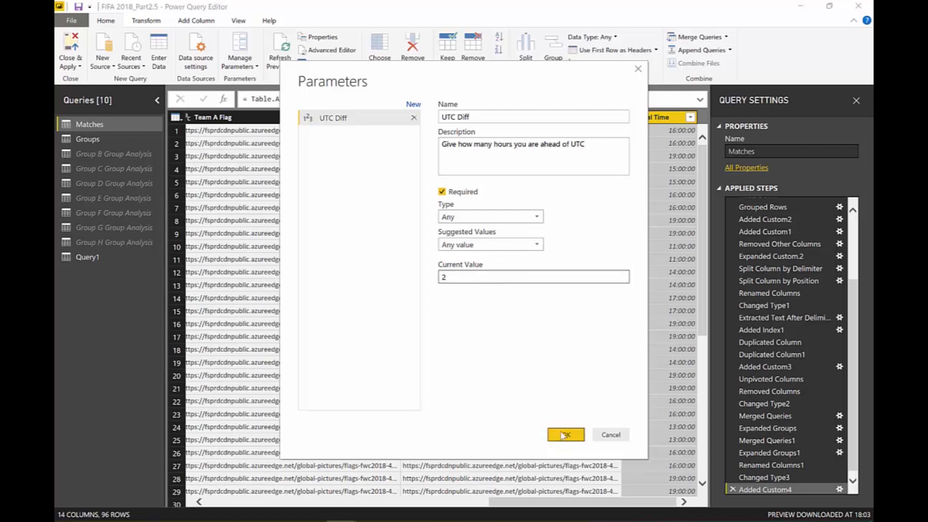
{"action": "left_click", "coordinate": [565, 434]}
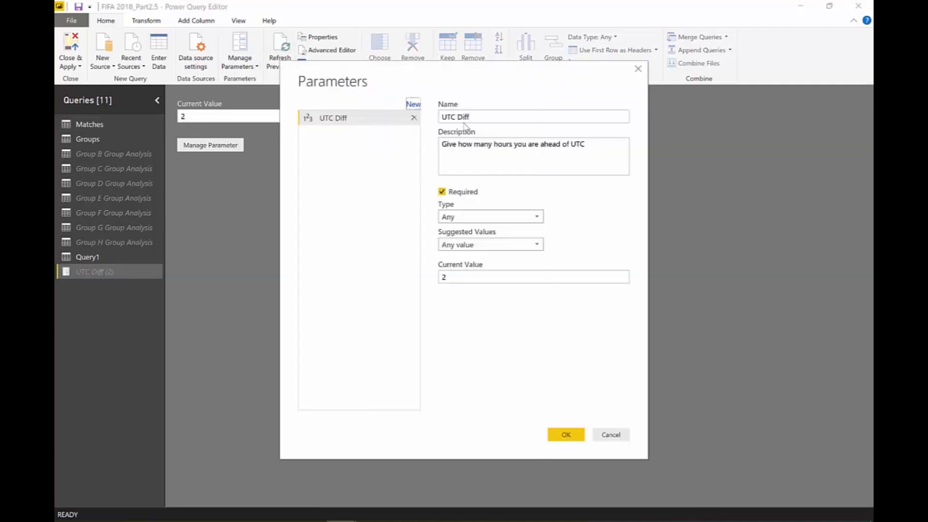
{"action": "double_click", "coordinate": [461, 116]}
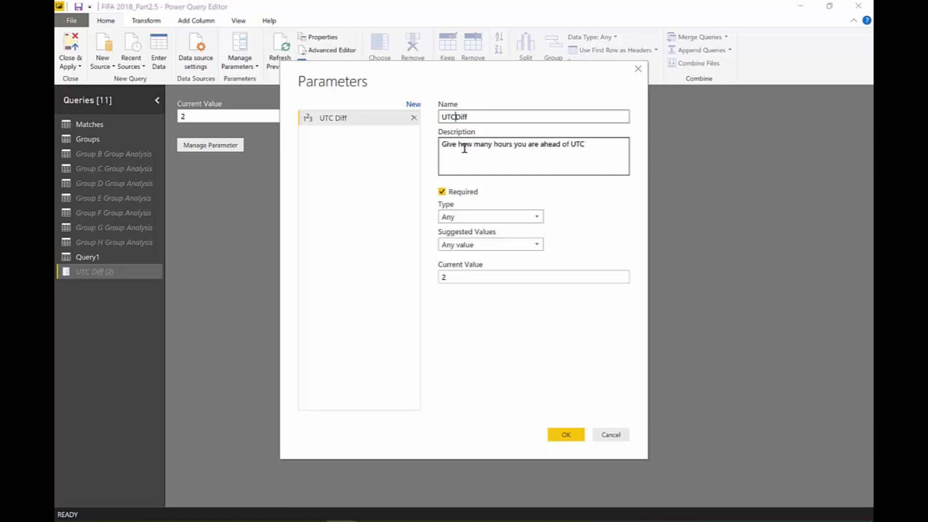
{"action": "left_click", "coordinate": [565, 435]}
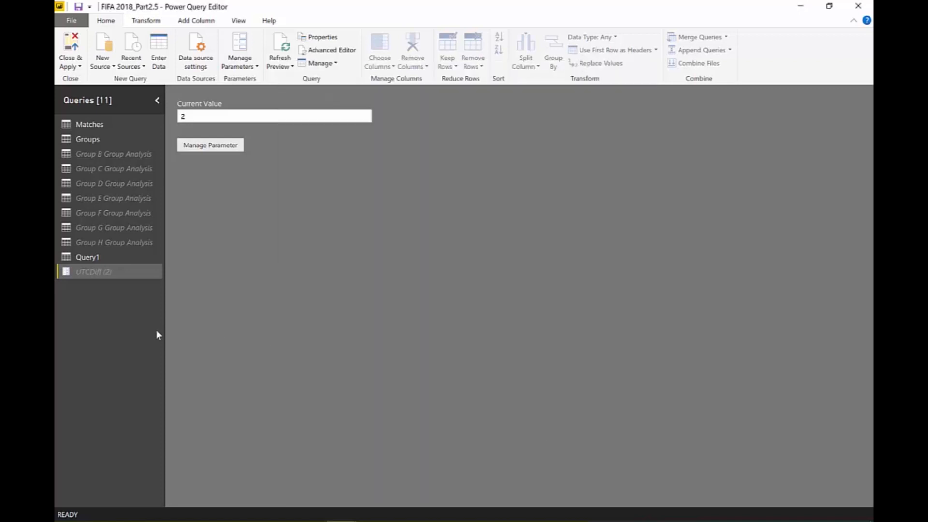
Append +#duration(0,UTCDiff,0,0) to the Matches query's Local Time formula.
{"action": "left_click", "coordinate": [88, 257]}
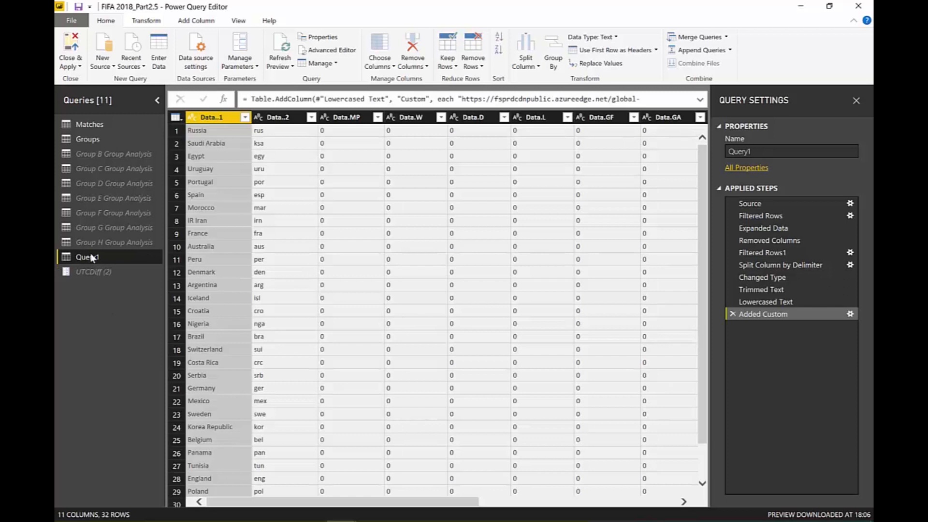
{"action": "left_click", "coordinate": [87, 139]}
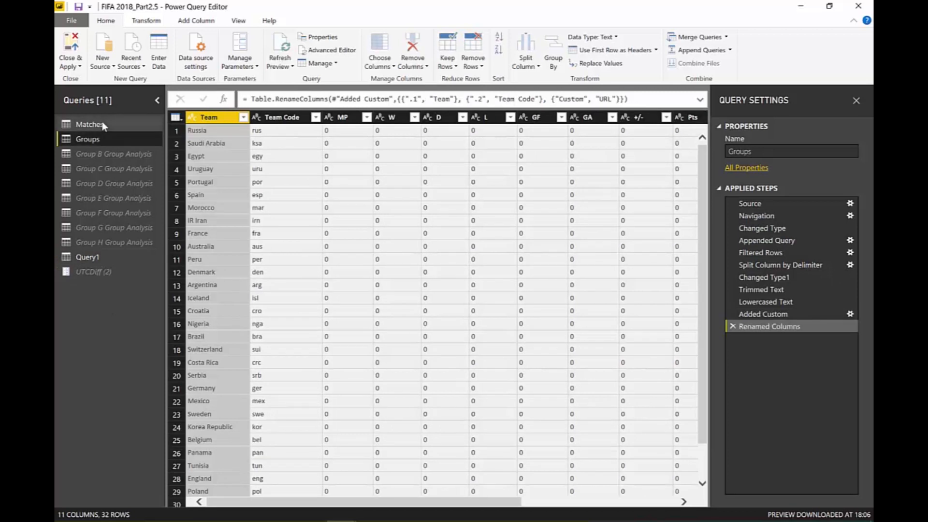
{"action": "left_click", "coordinate": [89, 123]}
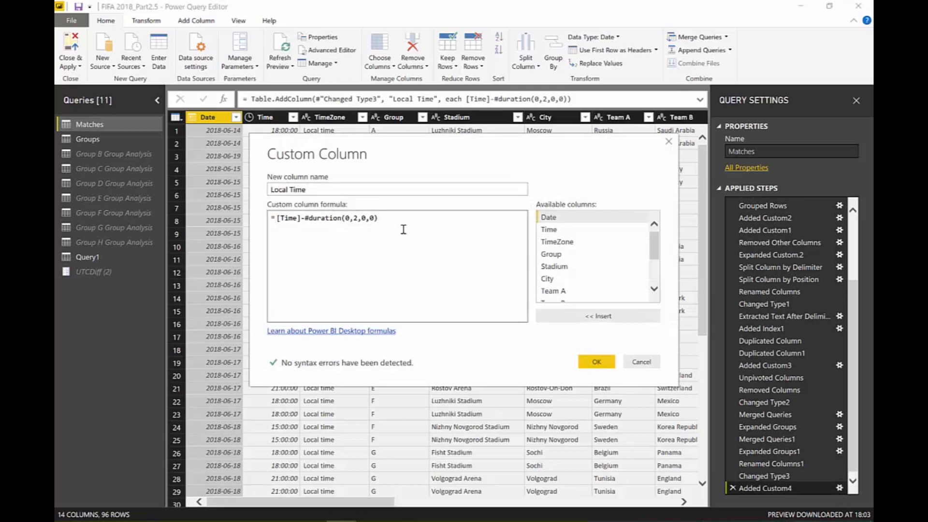
{"action": "type", "text": "+#duration"}
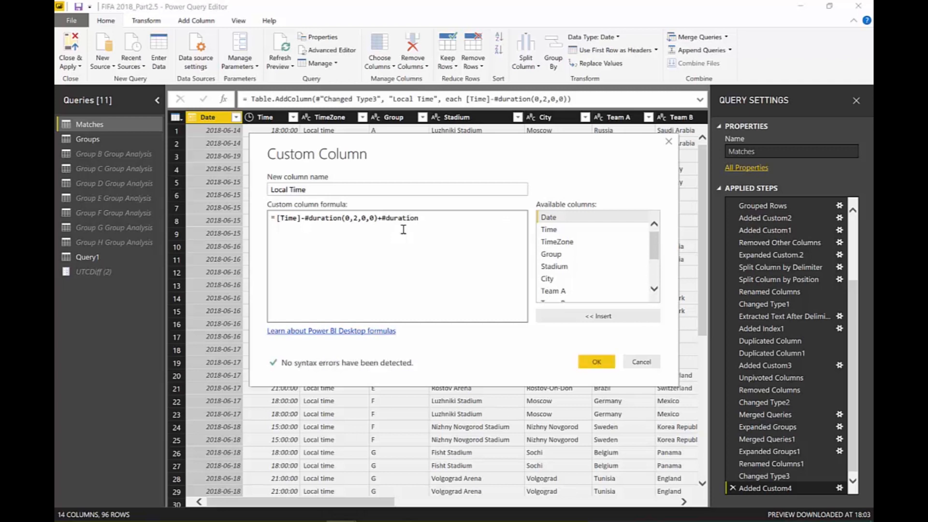
{"action": "type", "text": "(0,"}
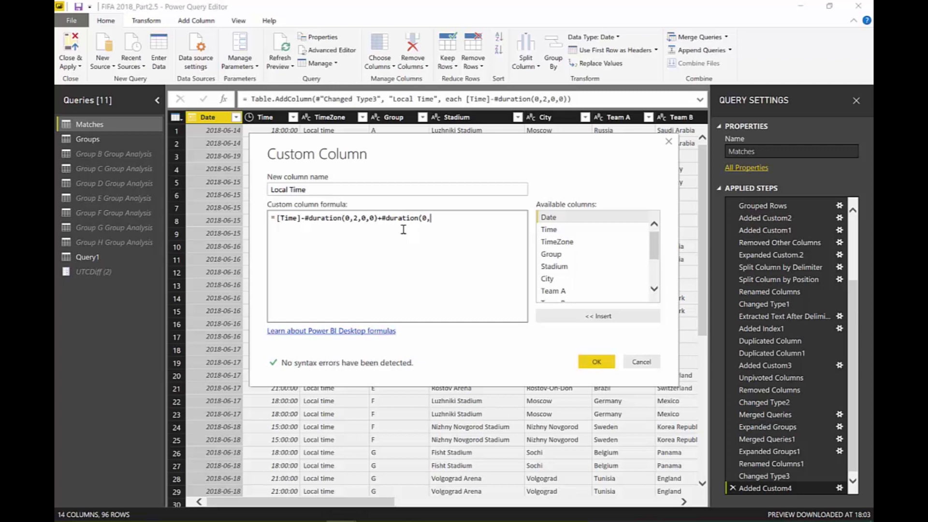
{"action": "type", "text": "UTCD"}
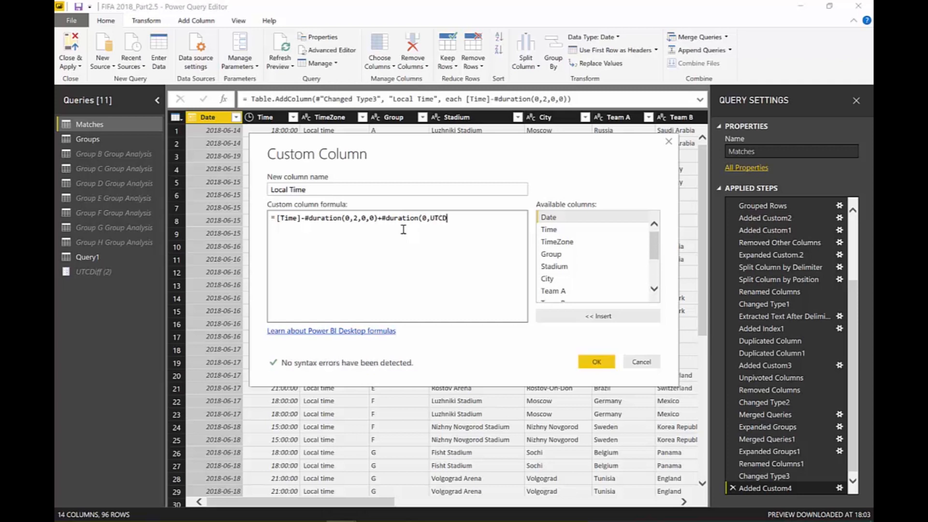
{"action": "type", "text": "iff,"}
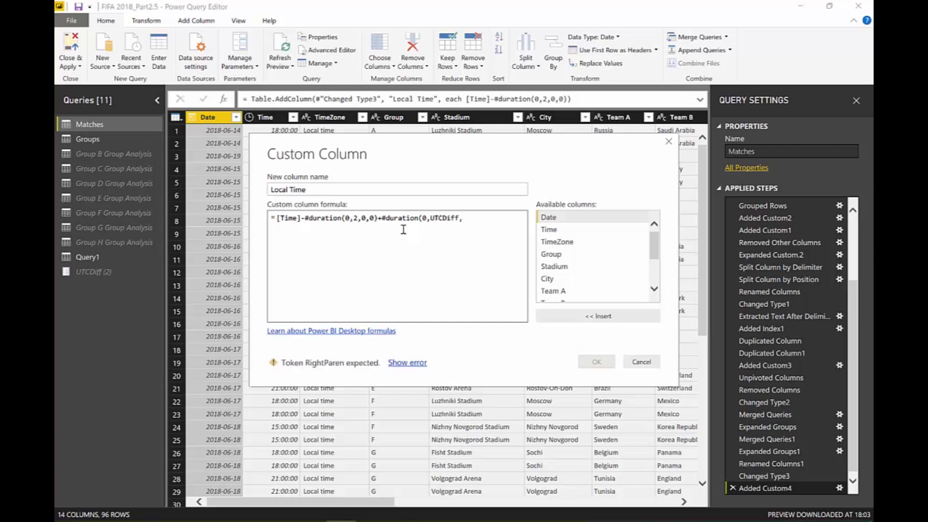
{"action": "type", "text": "0,0"}
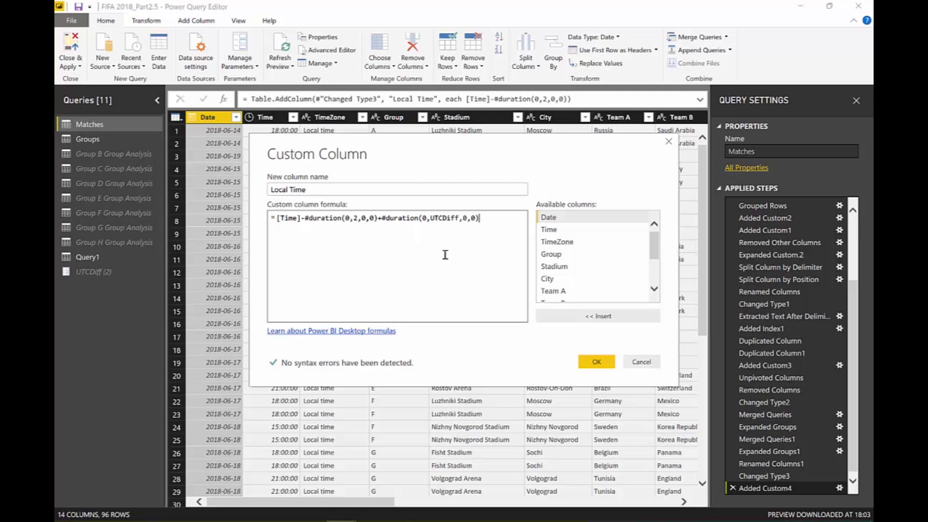
{"action": "left_click", "coordinate": [596, 361]}
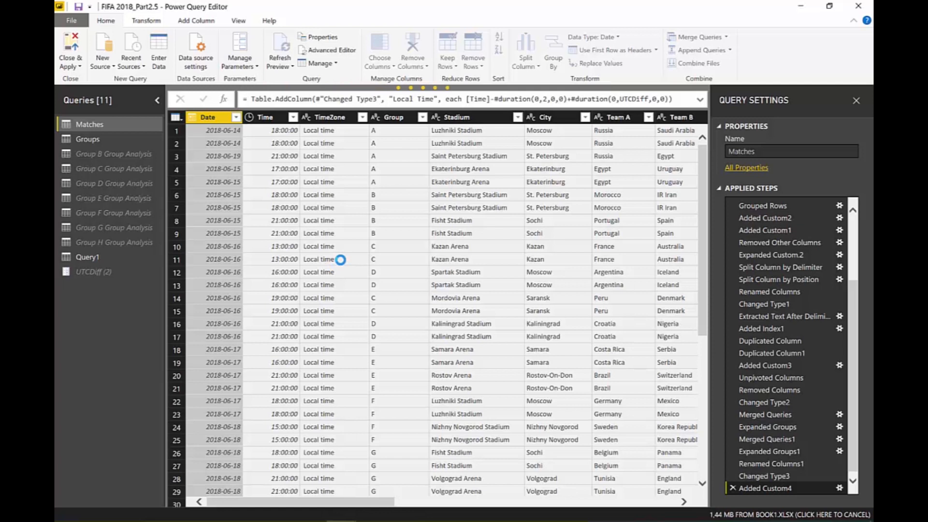
Make Local Time a time type, remove the original Time column, and apply changes.
{"action": "scroll", "scroll_direction": "right", "scroll_amount": 3}
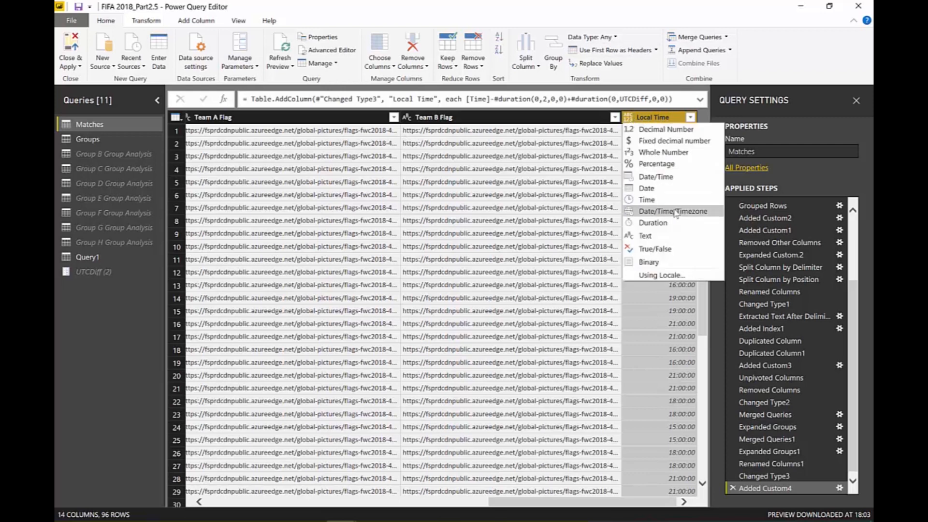
{"action": "left_click", "coordinate": [646, 200]}
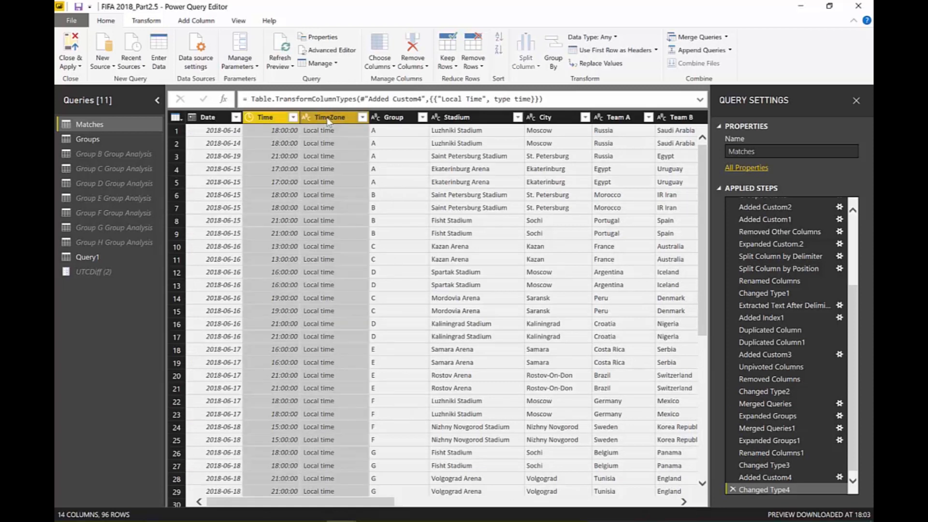
{"action": "right_click", "coordinate": [329, 117]}
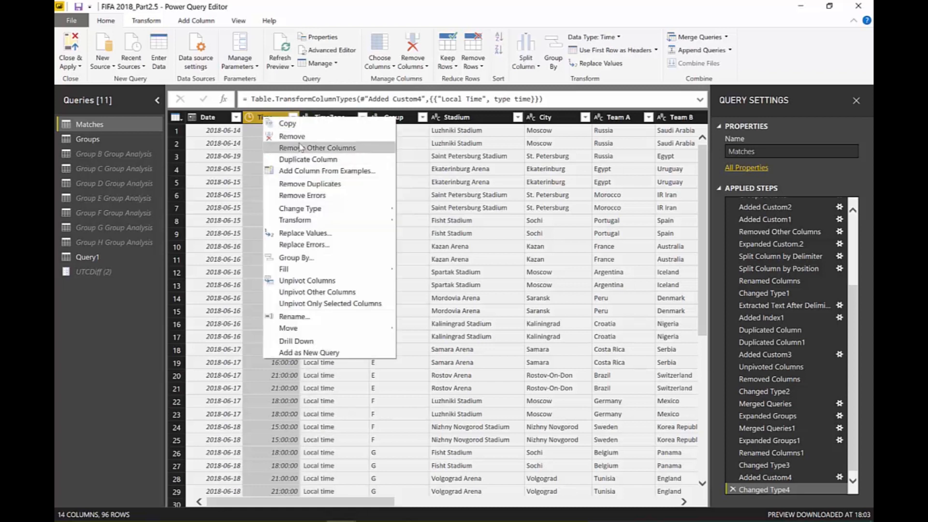
{"action": "left_click", "coordinate": [292, 136]}
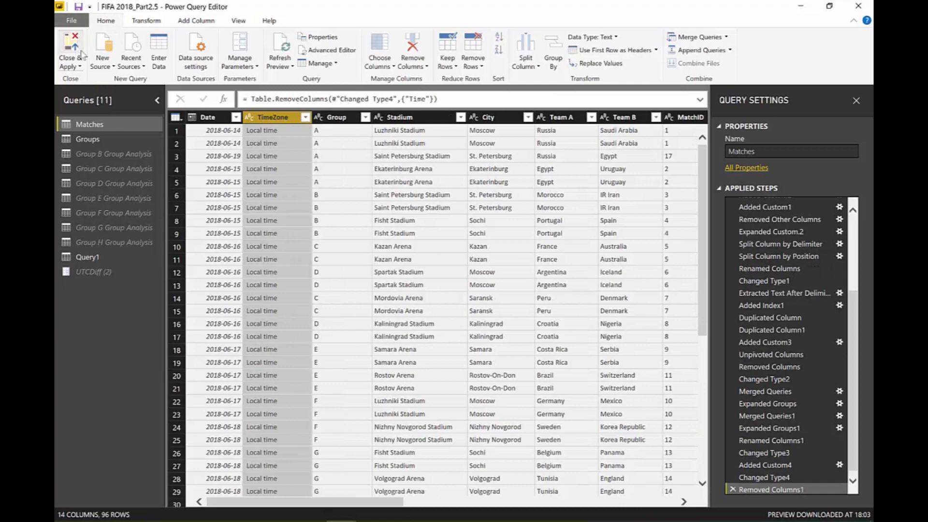
{"action": "left_click", "coordinate": [74, 46]}
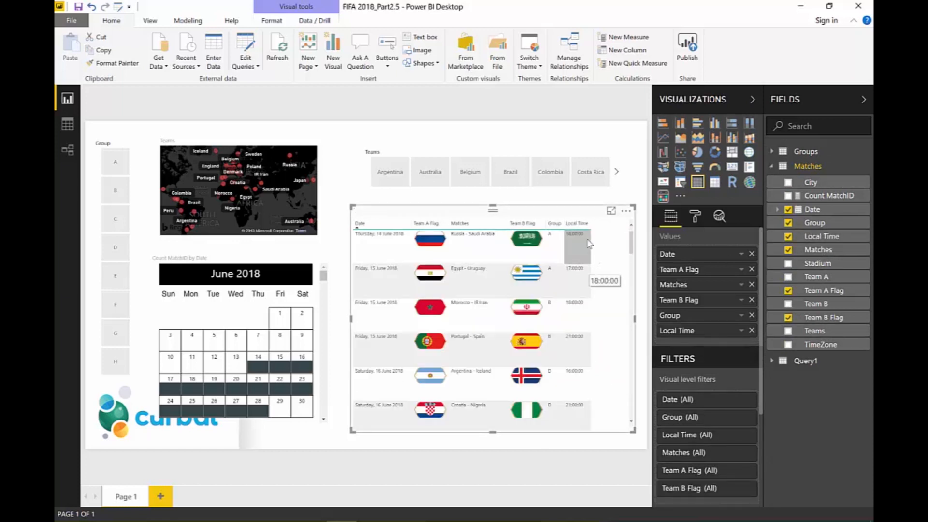
Set the UTCDiff parameter to 8 and apply the pending changes to the report.
{"action": "left_click", "coordinate": [245, 51]}
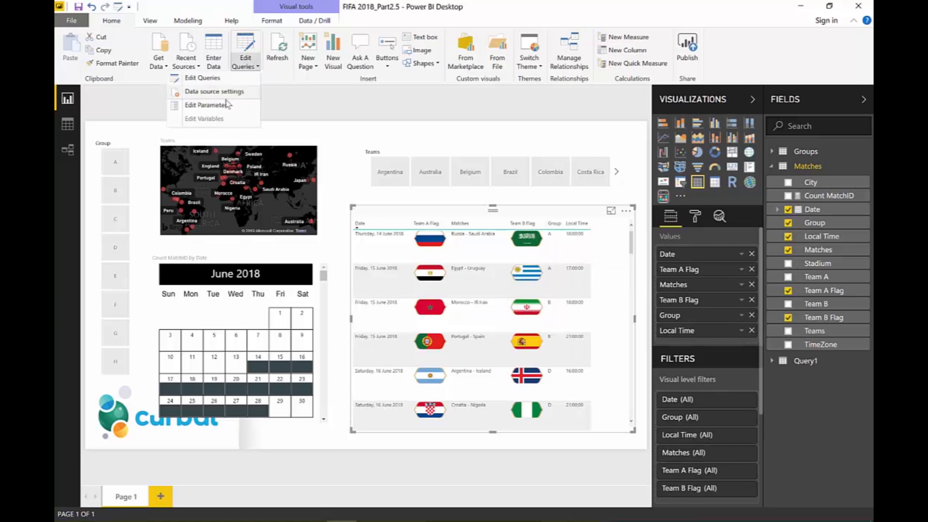
{"action": "left_click", "coordinate": [203, 105]}
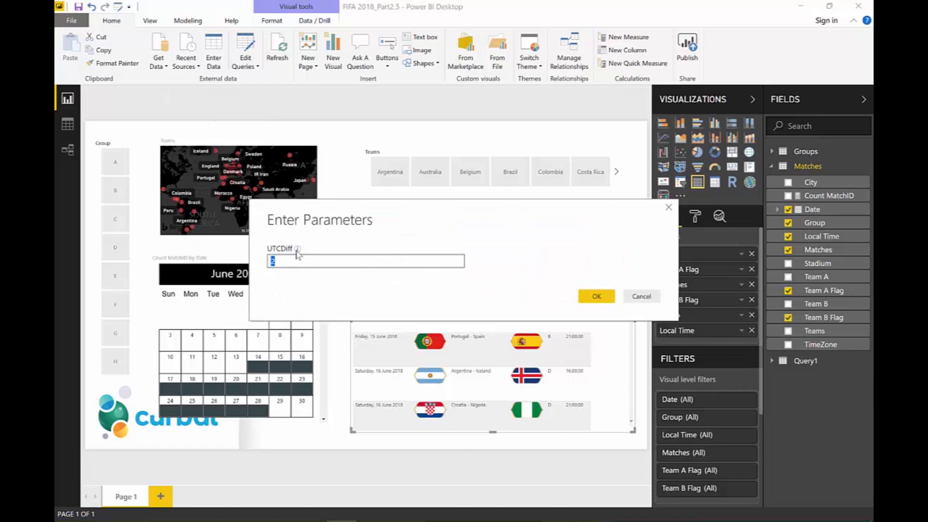
{"action": "mouse_move", "coordinate": [296, 248]}
{"action": "type", "text": "8"}
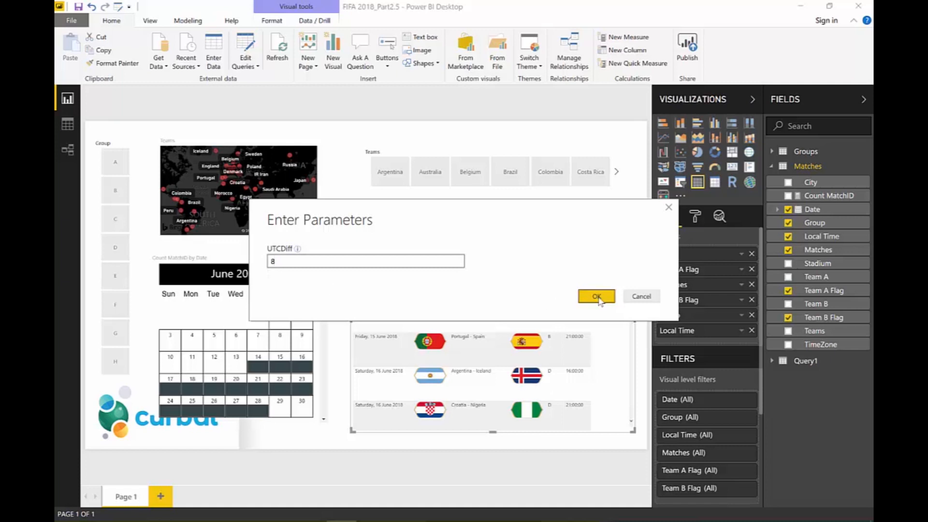
{"action": "left_click", "coordinate": [596, 296]}
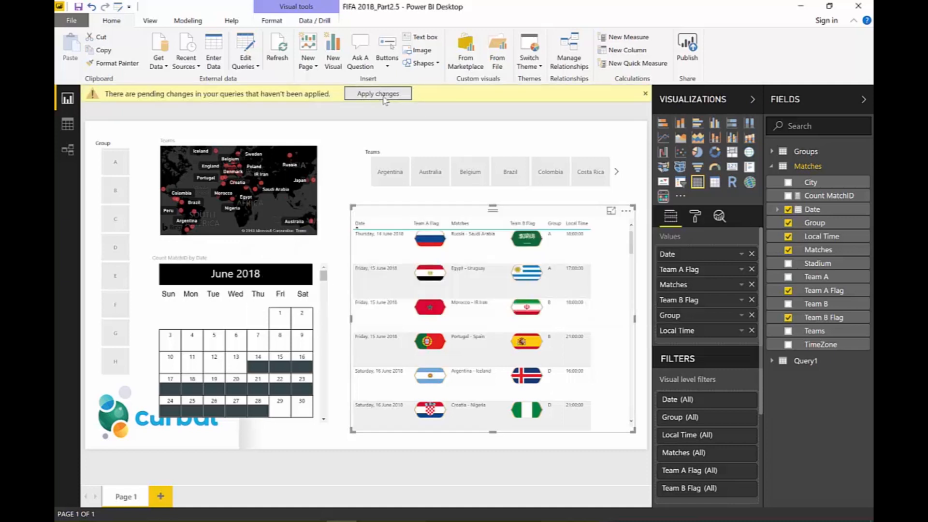
{"action": "left_click", "coordinate": [378, 93]}
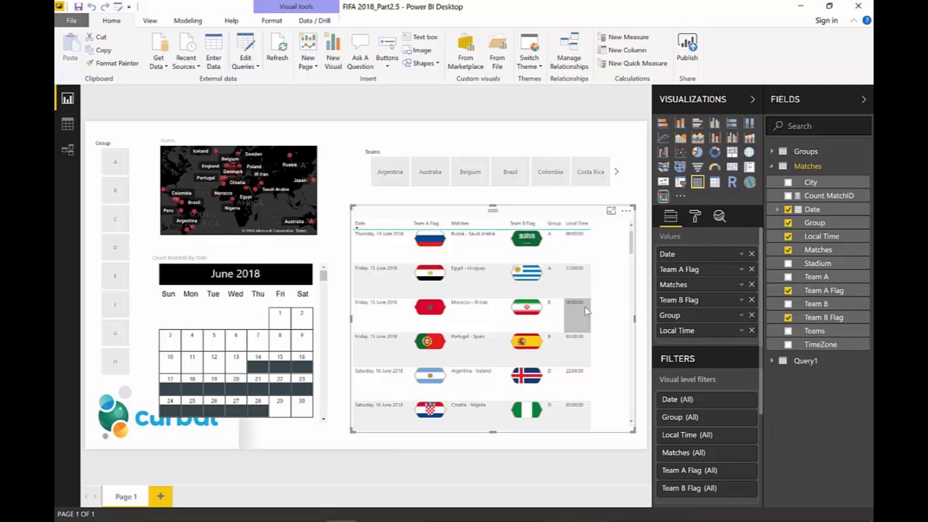
{"action": "mouse_move", "coordinate": [586, 310]}
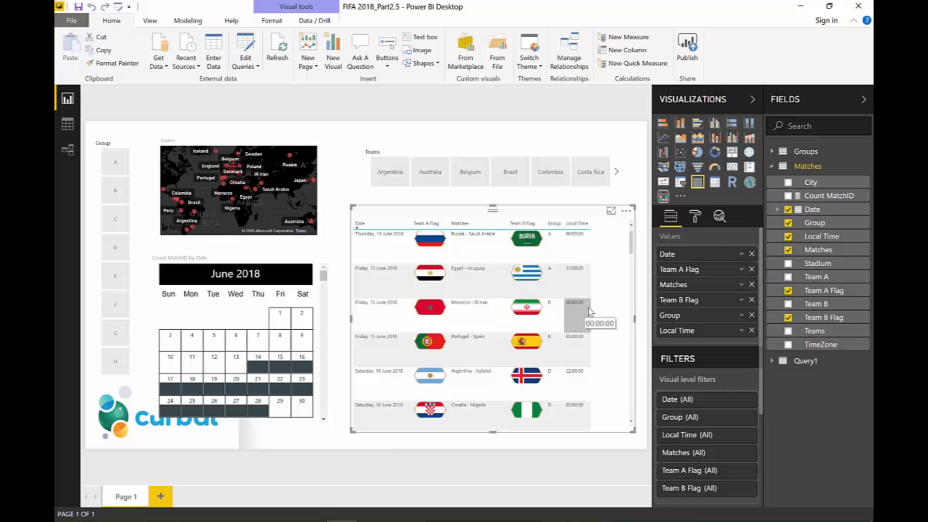